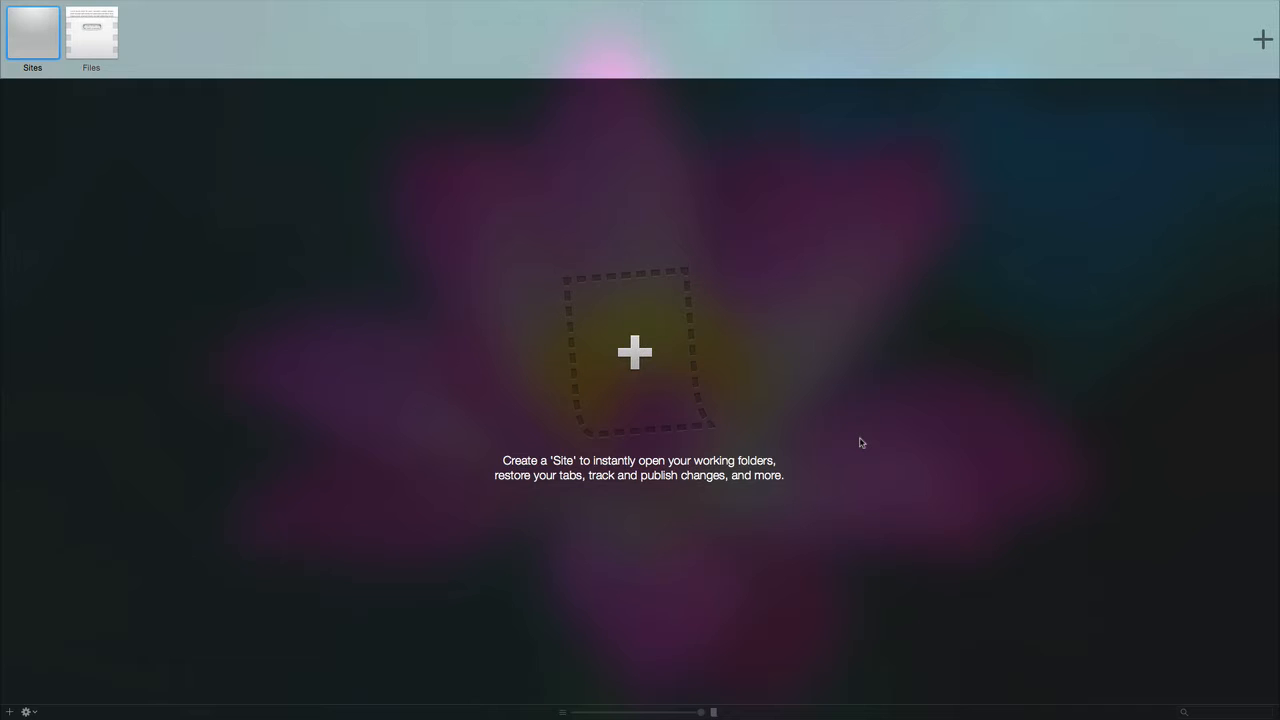
pyautogui.moveTo(412, 469)
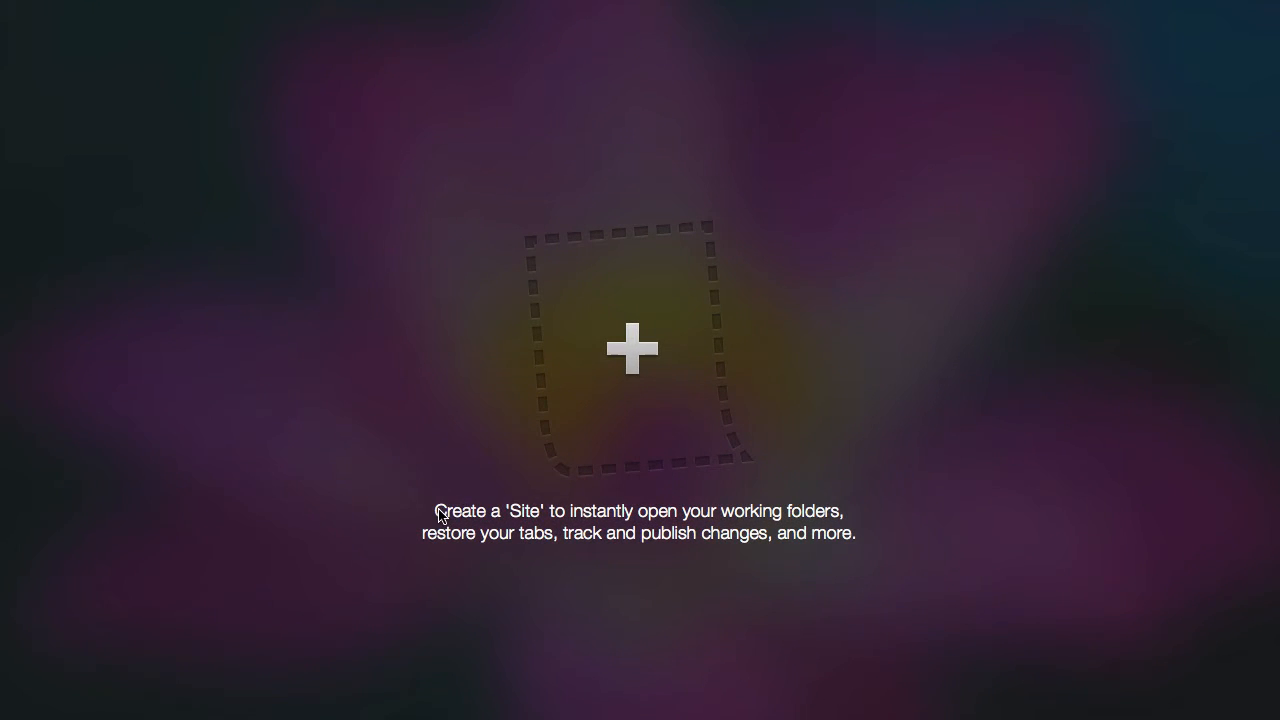
# Add a new site and enter 'Bootstrap Course' as its nickname.
pyautogui.click(632, 349)
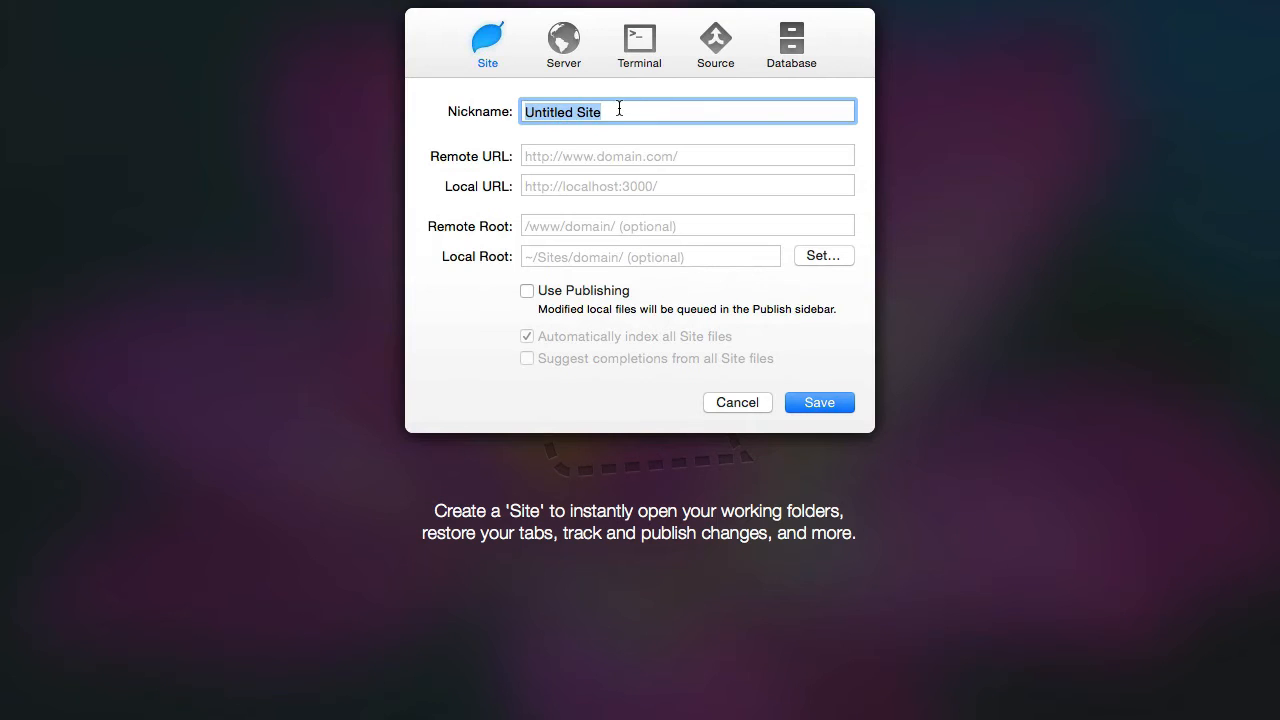
pyautogui.write('B')
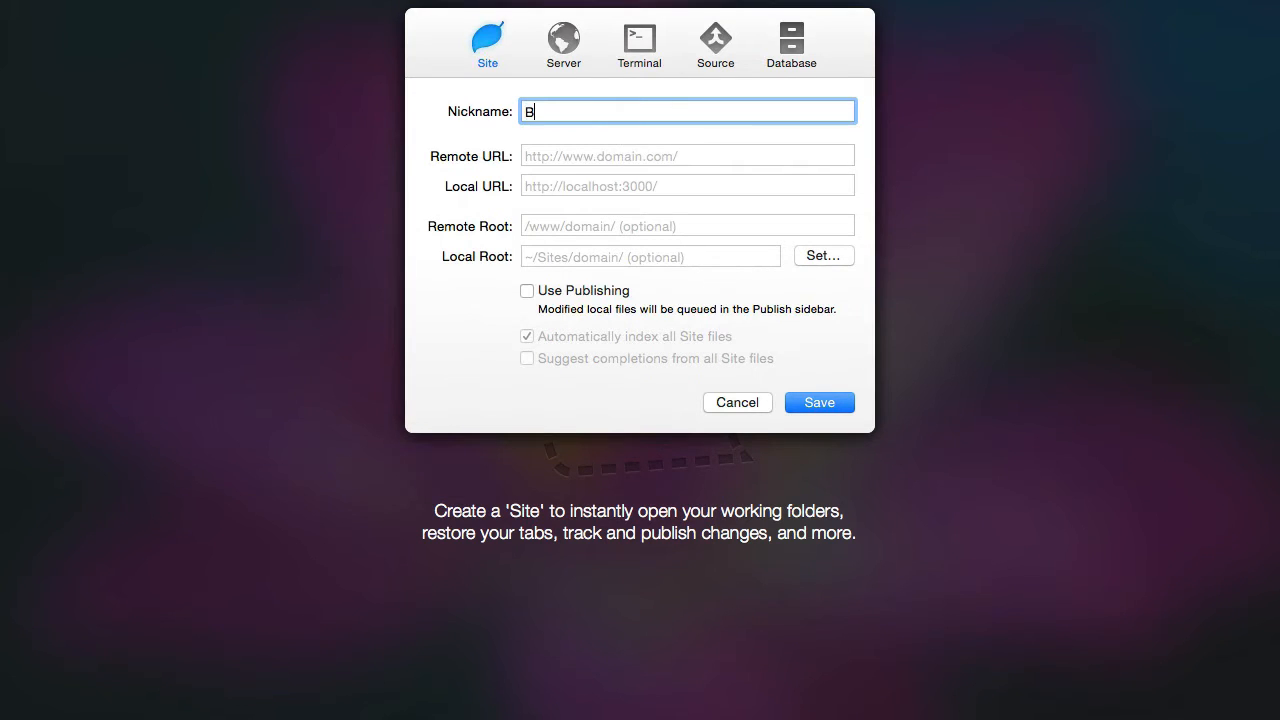
pyautogui.write('ootstra')
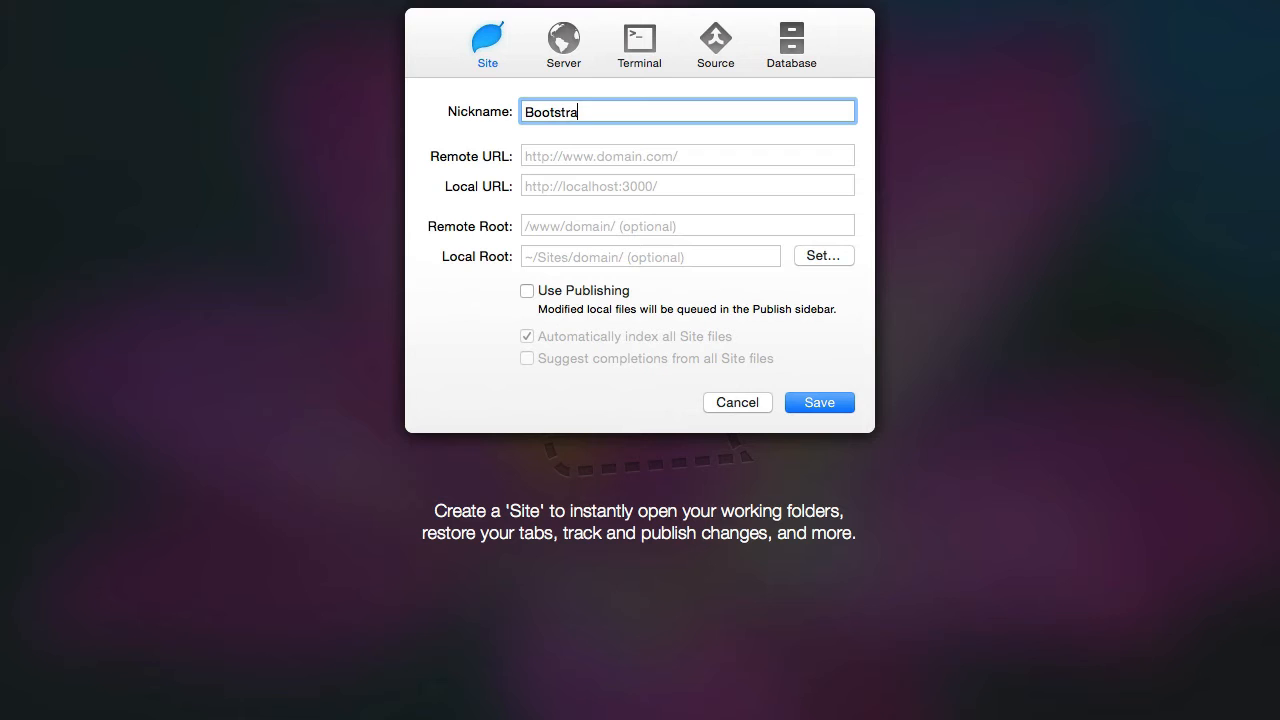
pyautogui.write('p Course')
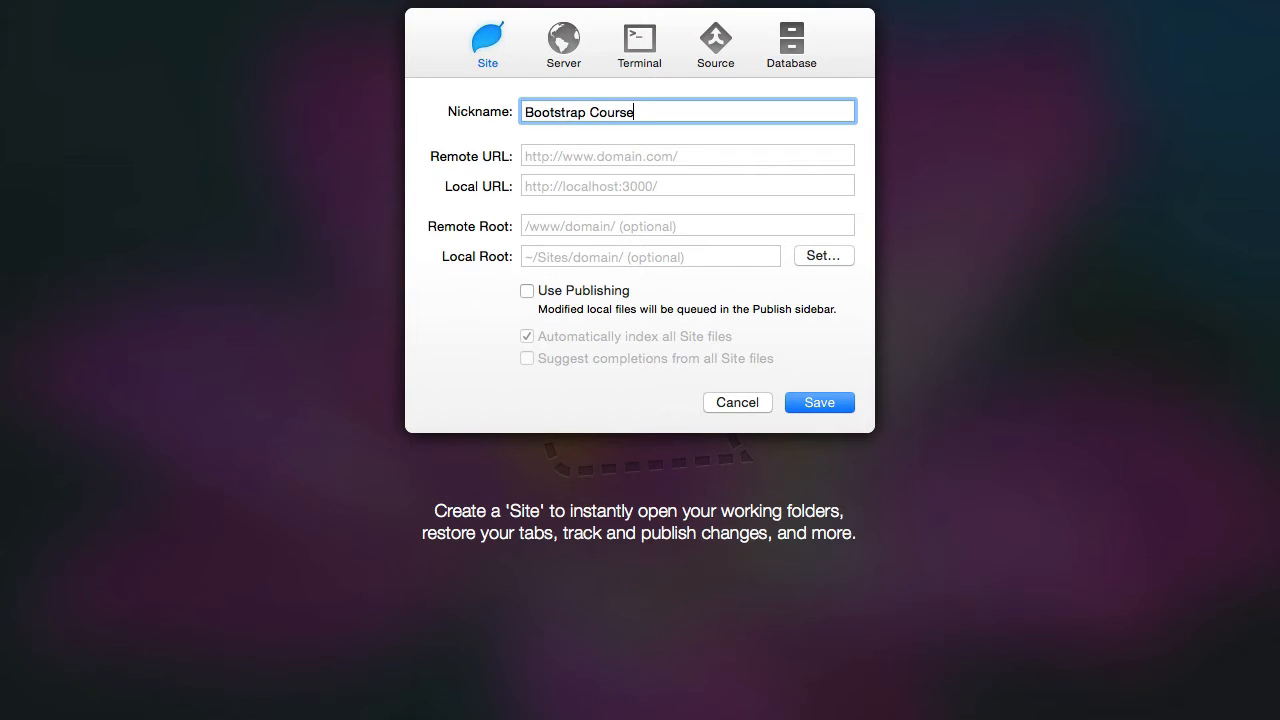
pyautogui.moveTo(456, 322)
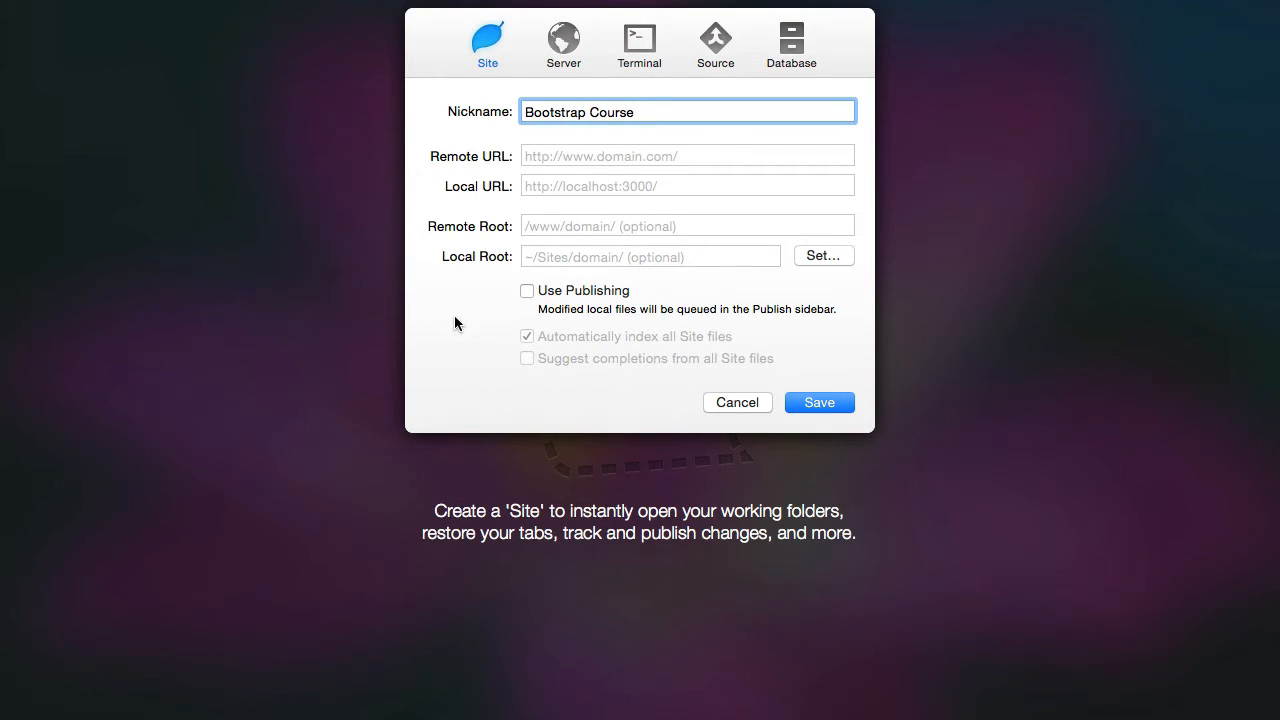
pyautogui.moveTo(685, 277)
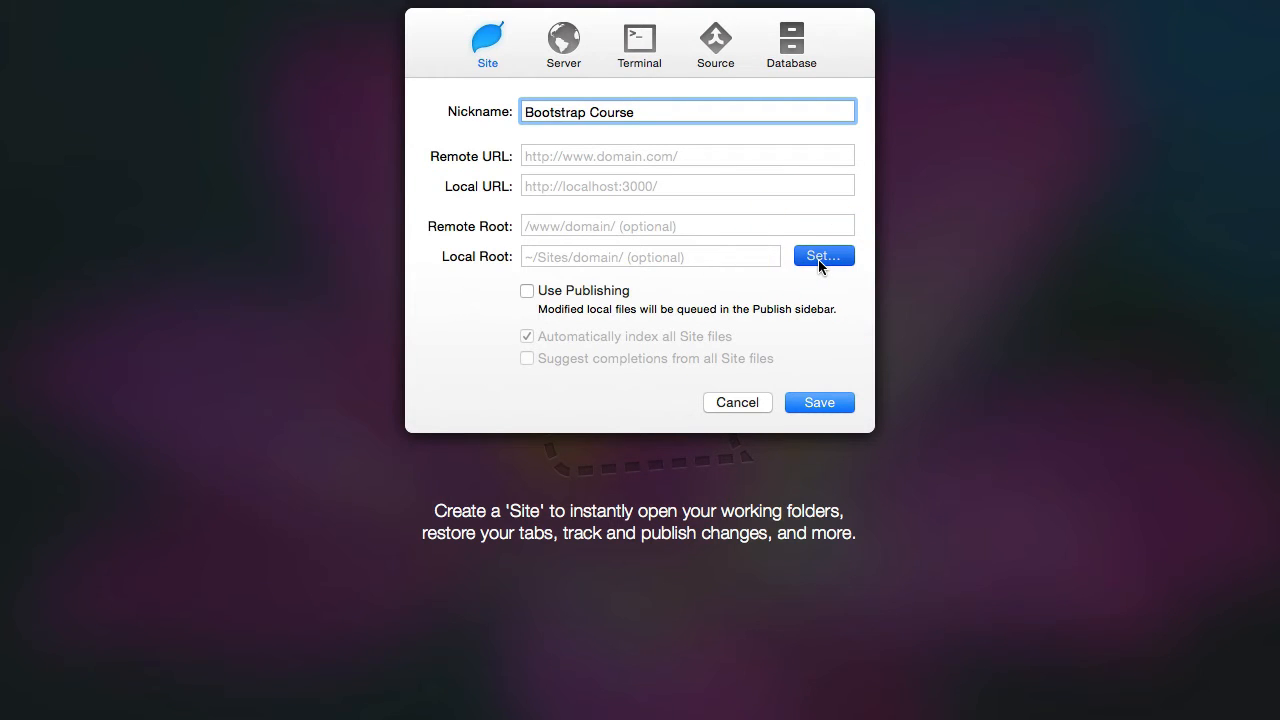
# Set the site's local root to Documents/UI Development/bootstrap.
pyautogui.click(823, 256)
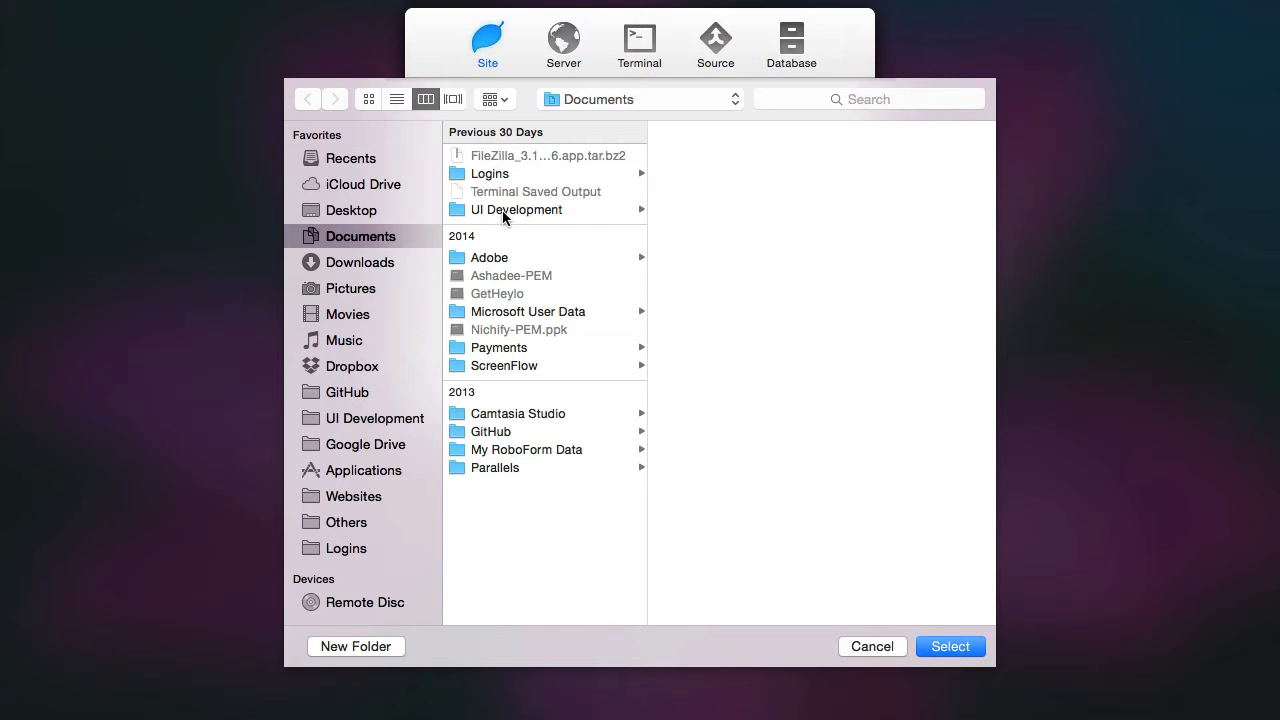
pyautogui.click(516, 209)
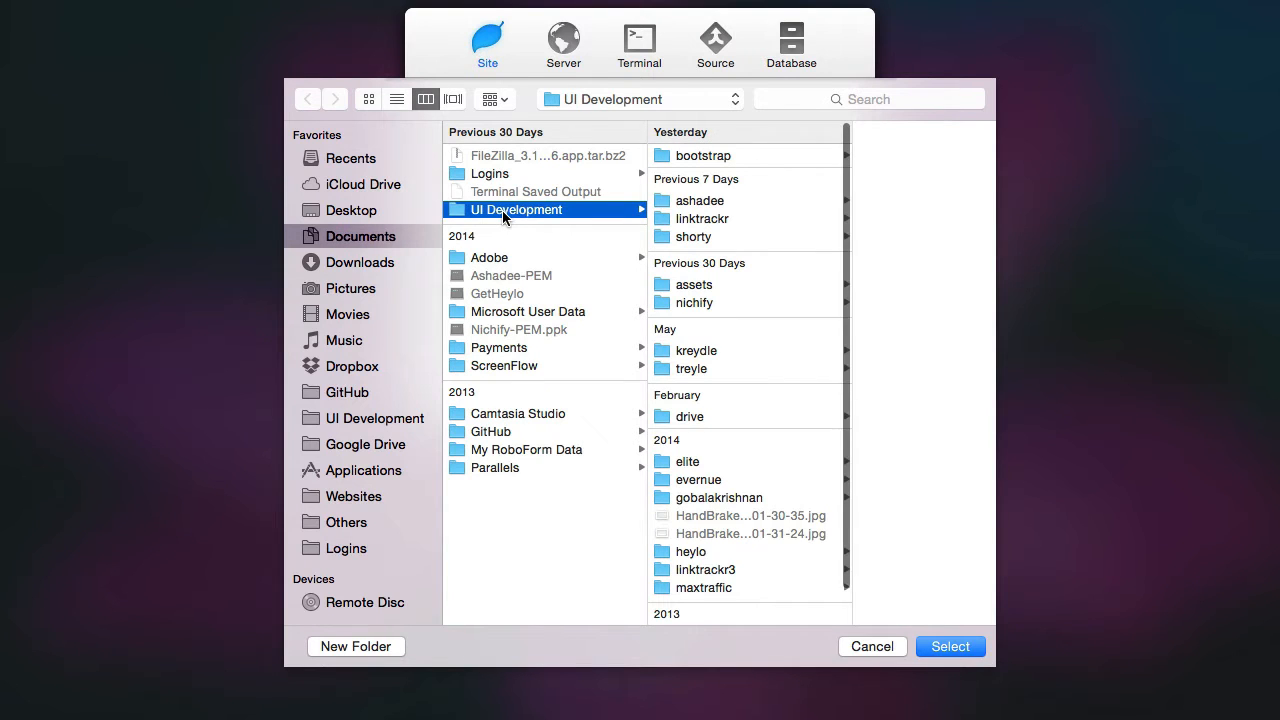
pyautogui.click(703, 155)
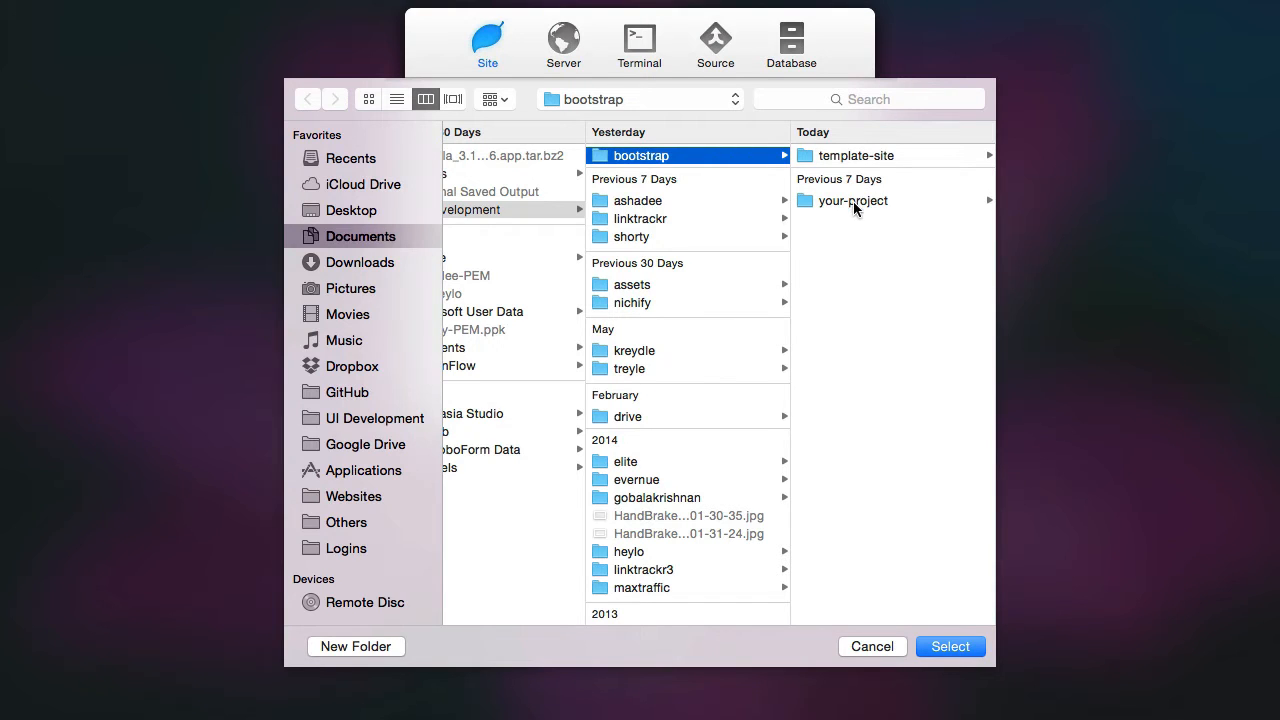
pyautogui.moveTo(810, 170)
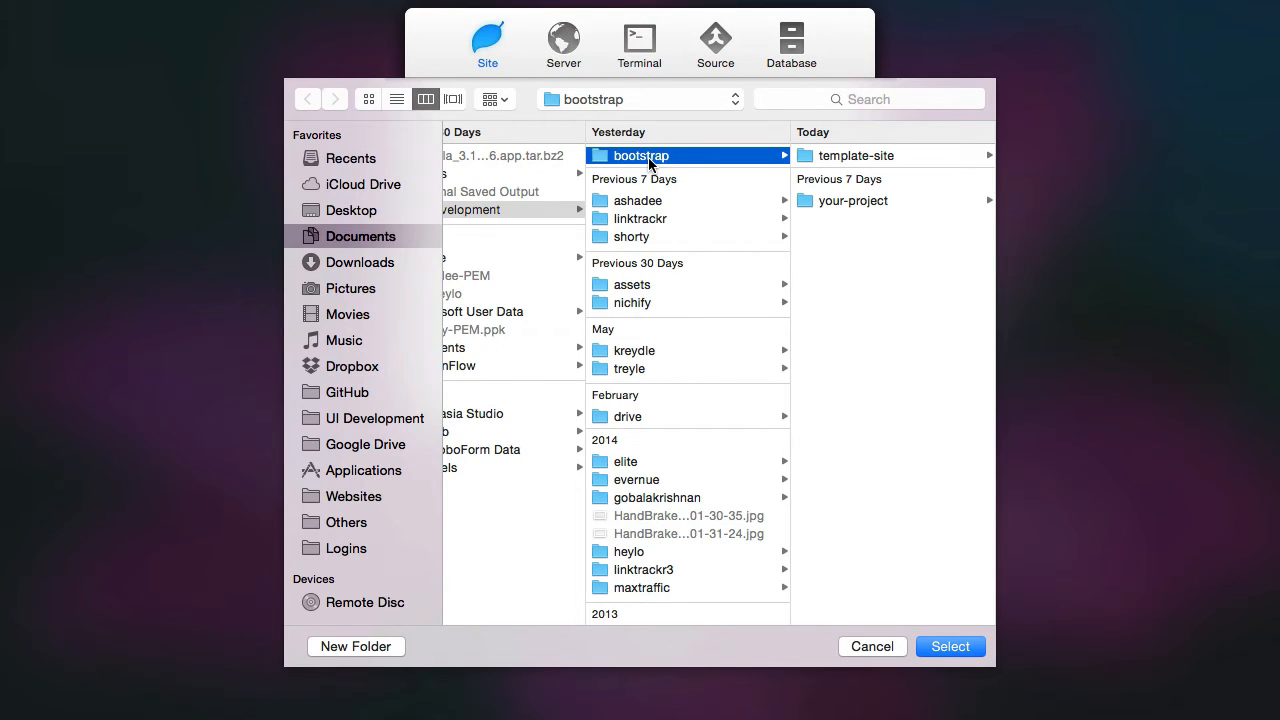
pyautogui.click(949, 646)
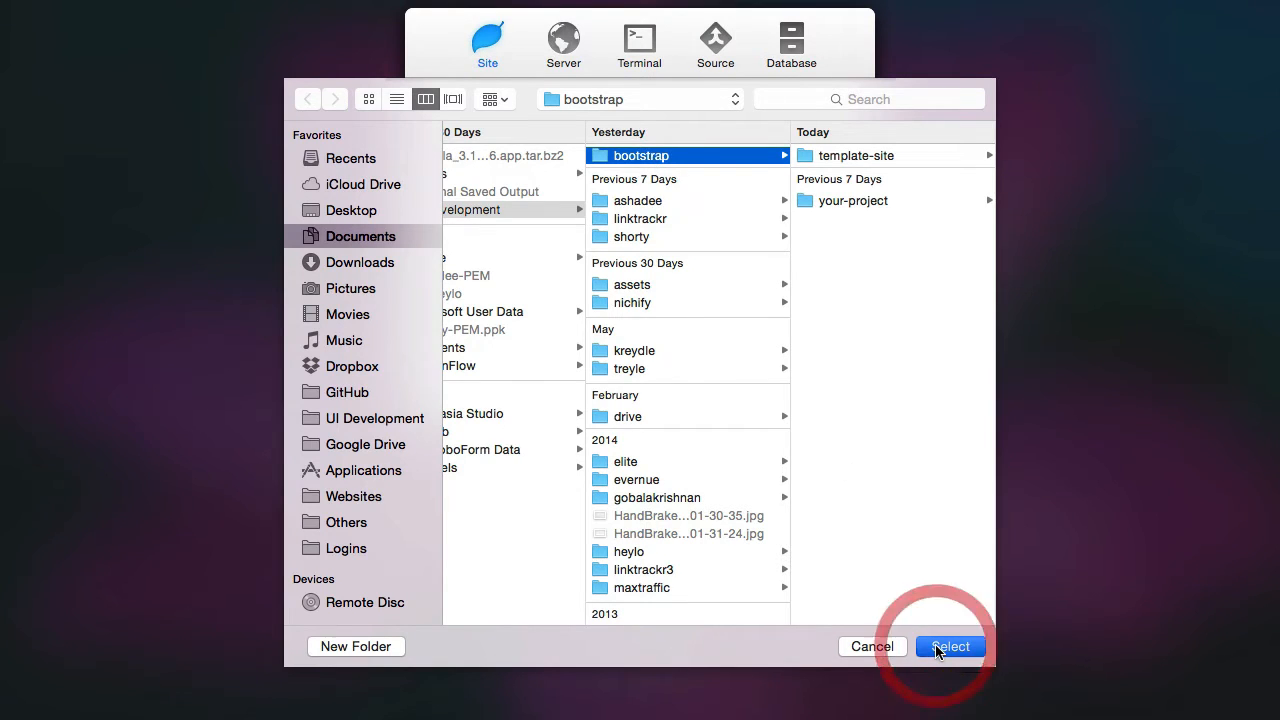
pyautogui.click(948, 646)
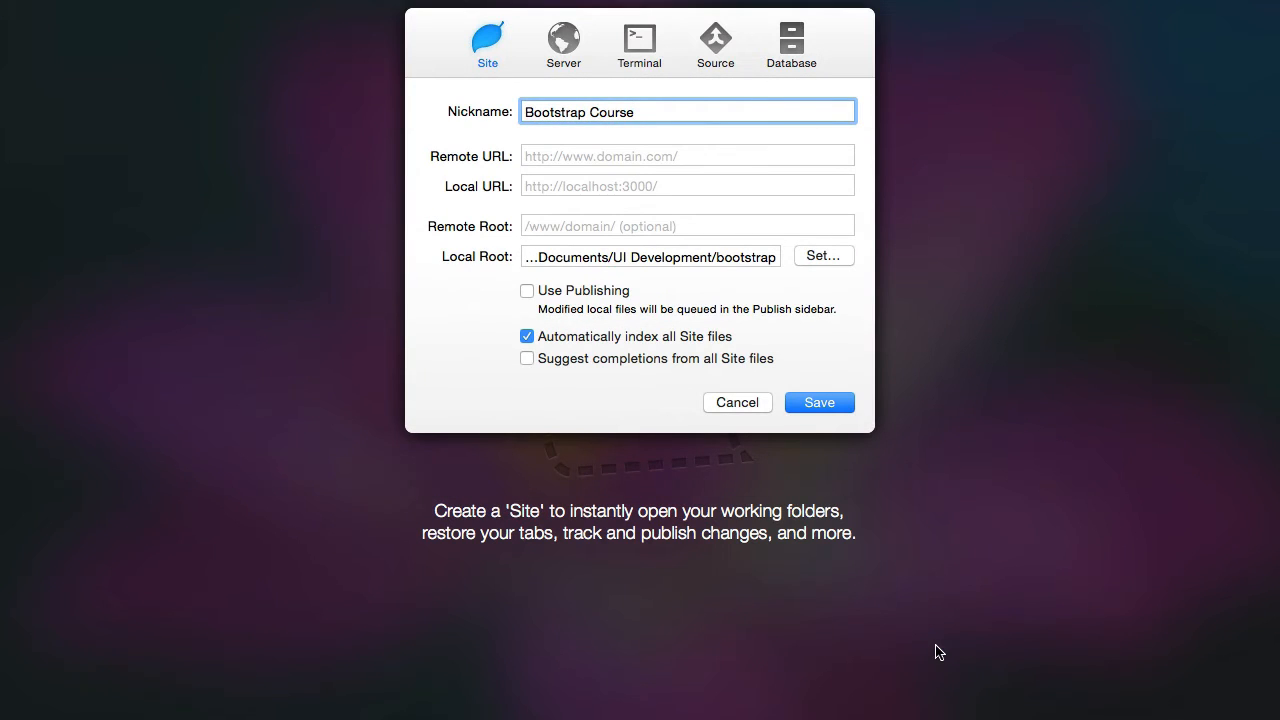
# Save the Bootstrap Course site and expand the your-project folder in the file list.
pyautogui.click(818, 402)
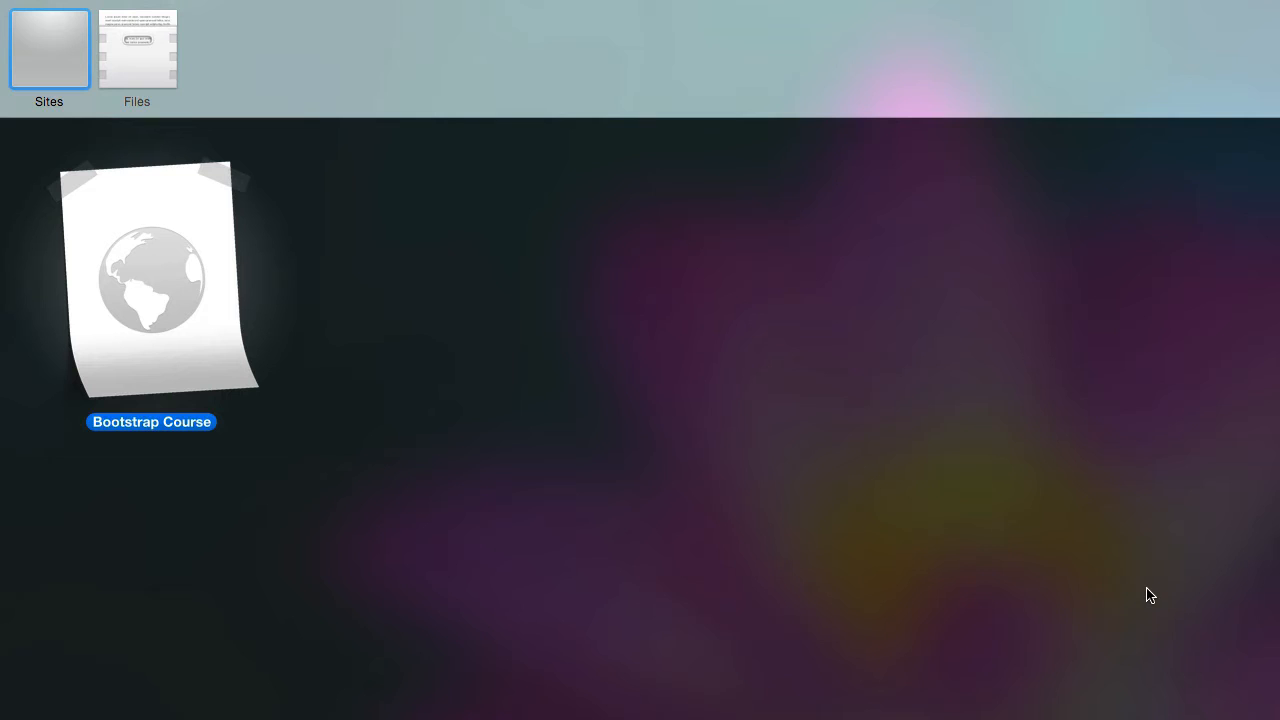
pyautogui.moveTo(142, 315)
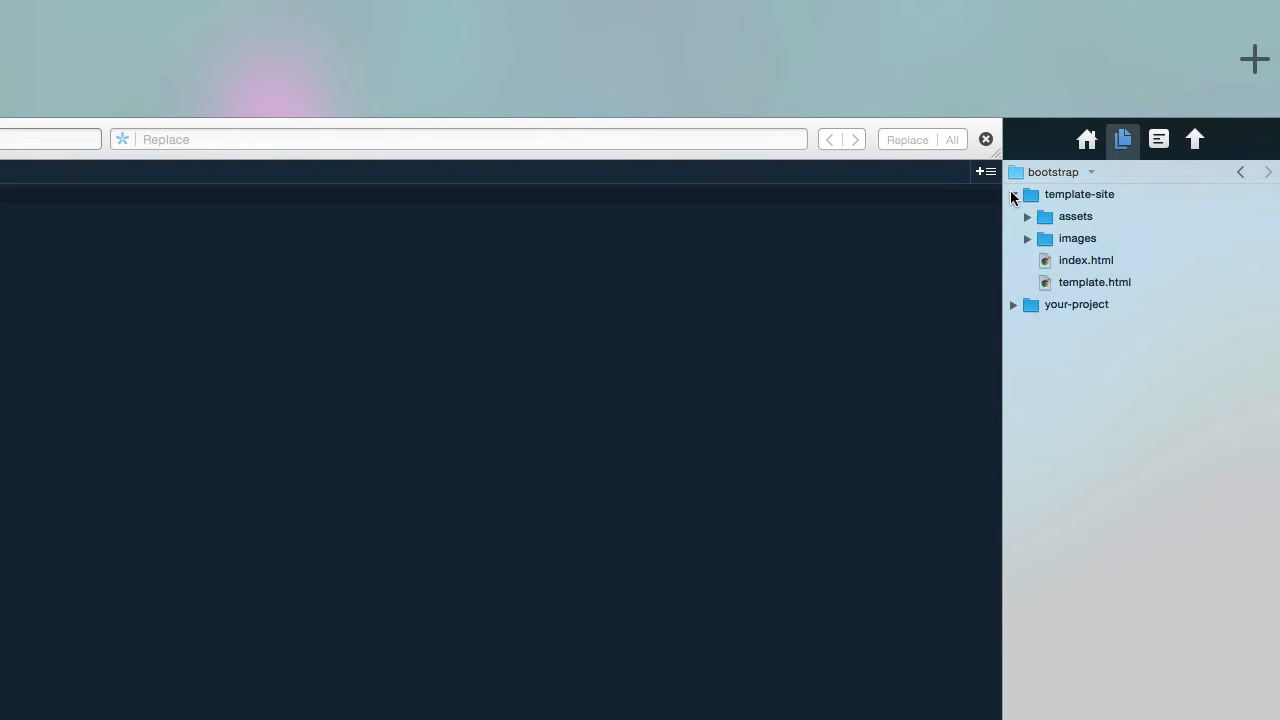
pyautogui.click(1012, 304)
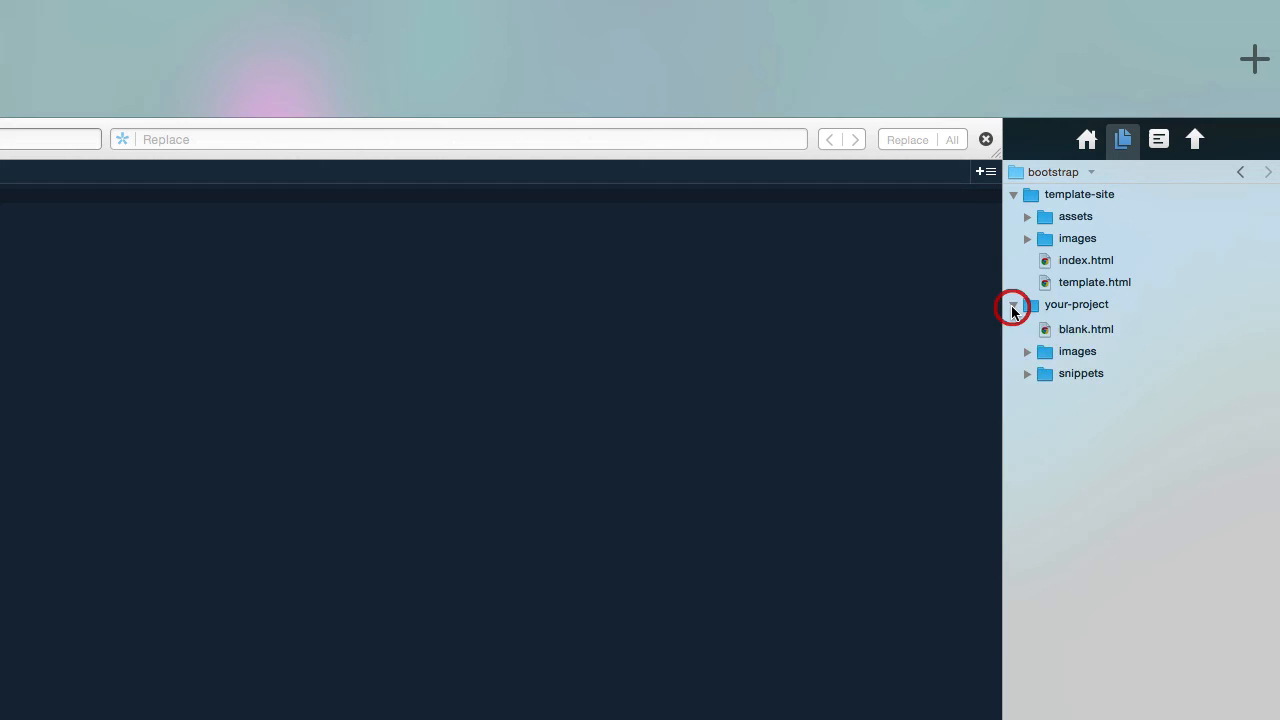
pyautogui.click(1013, 304)
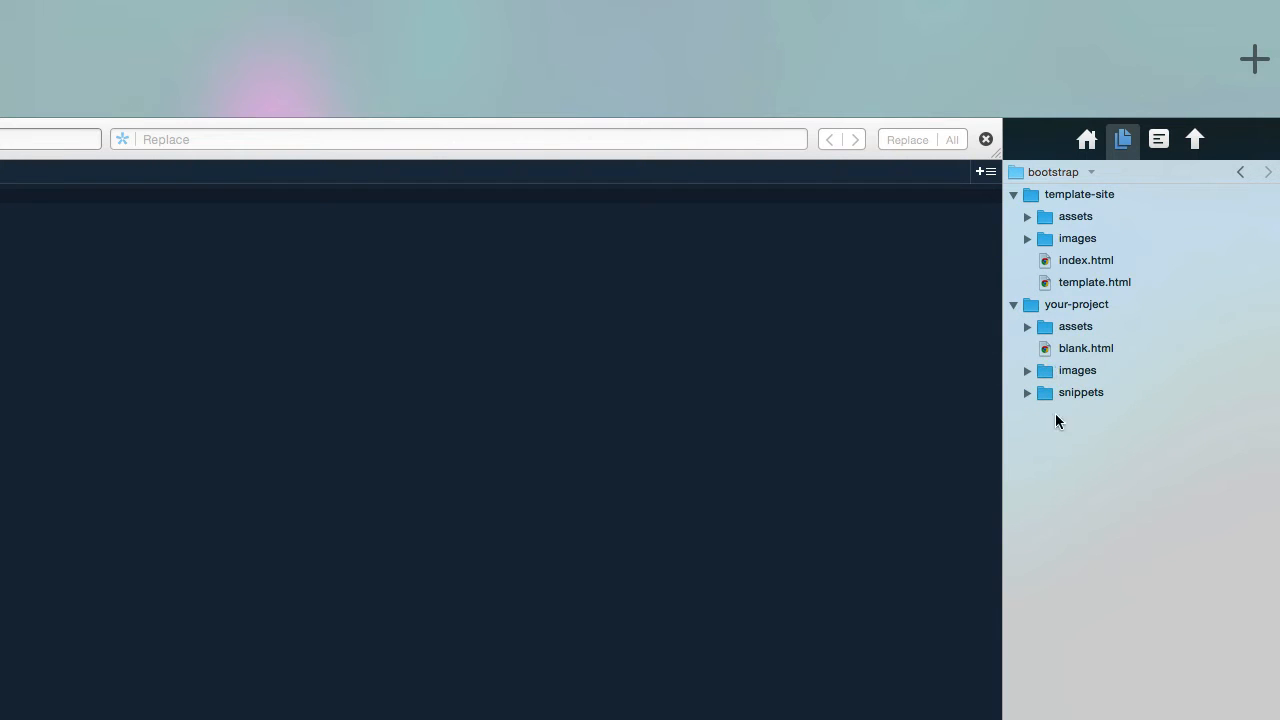
pyautogui.moveTo(1110, 243)
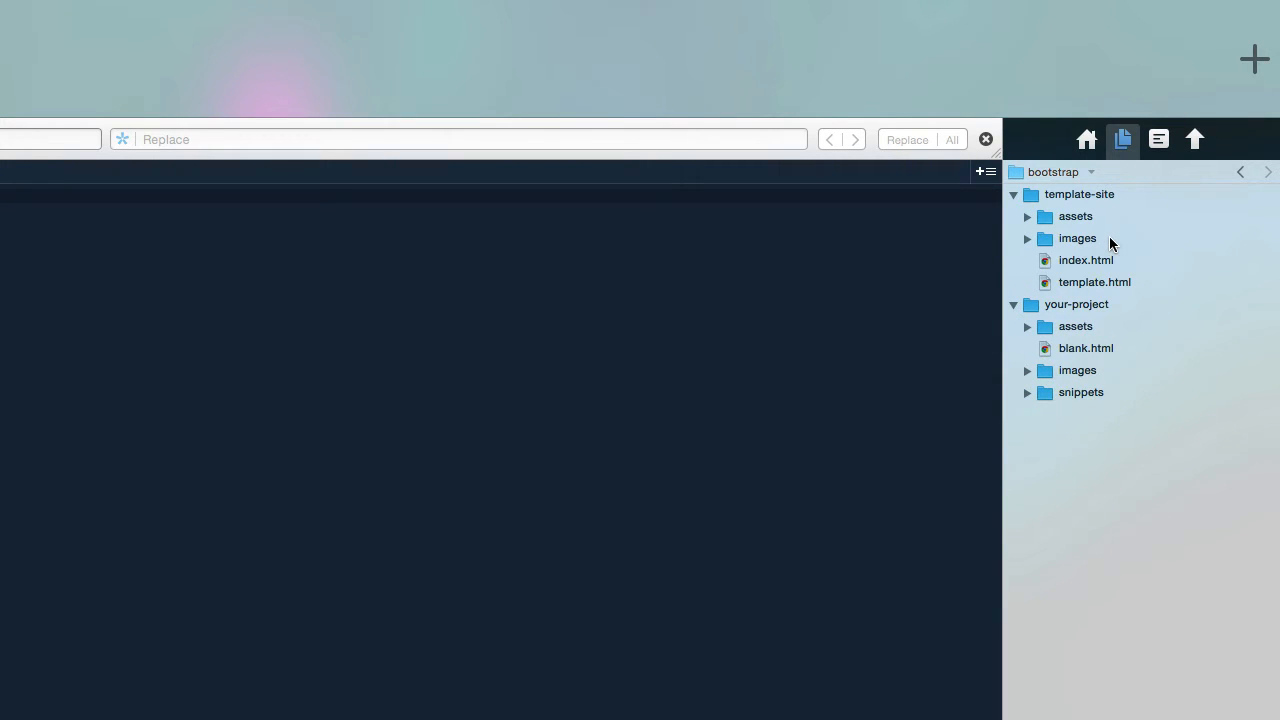
pyautogui.moveTo(1085, 268)
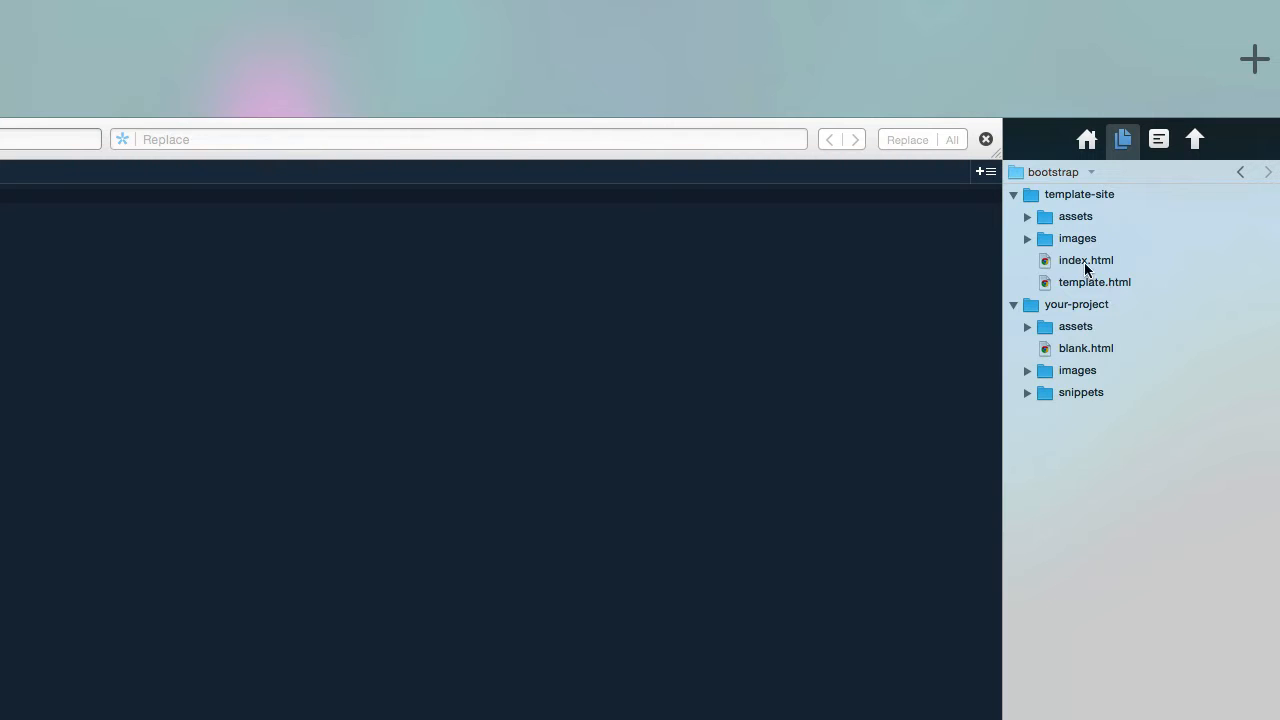
# Open index.html from template-site and return to its document tab.
pyautogui.click(1085, 260)
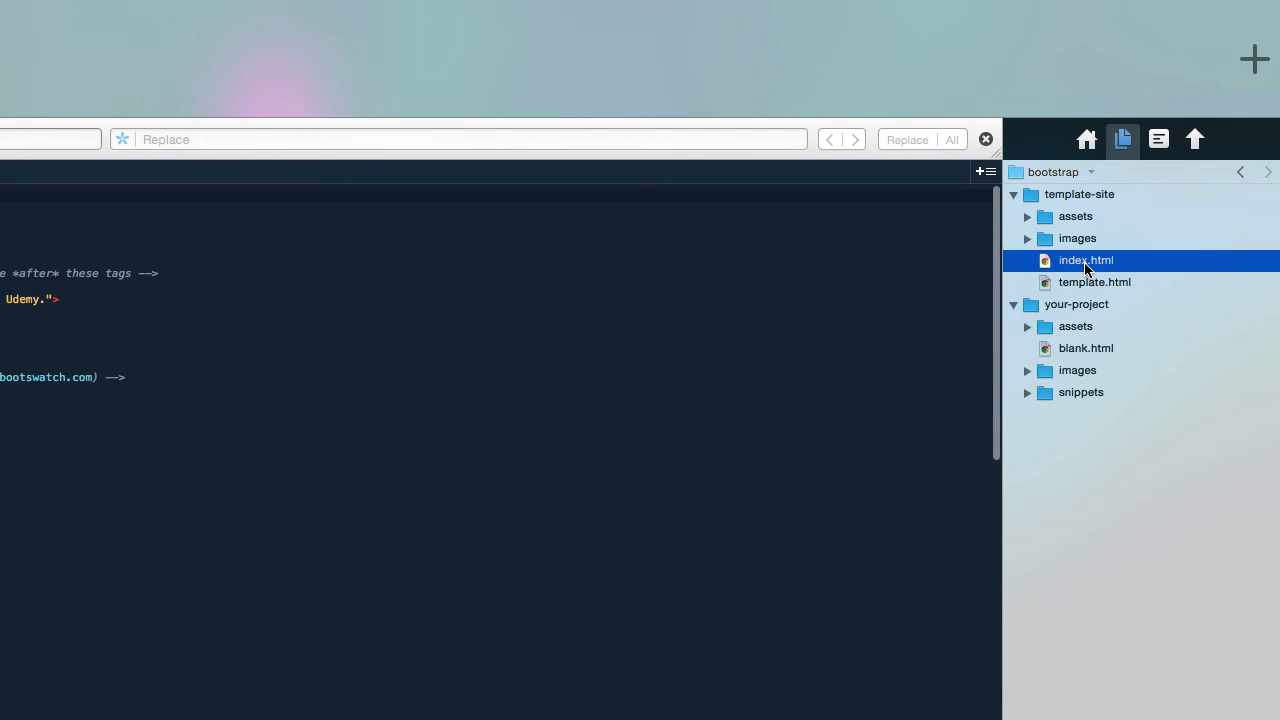
pyautogui.doubleClick(1085, 260)
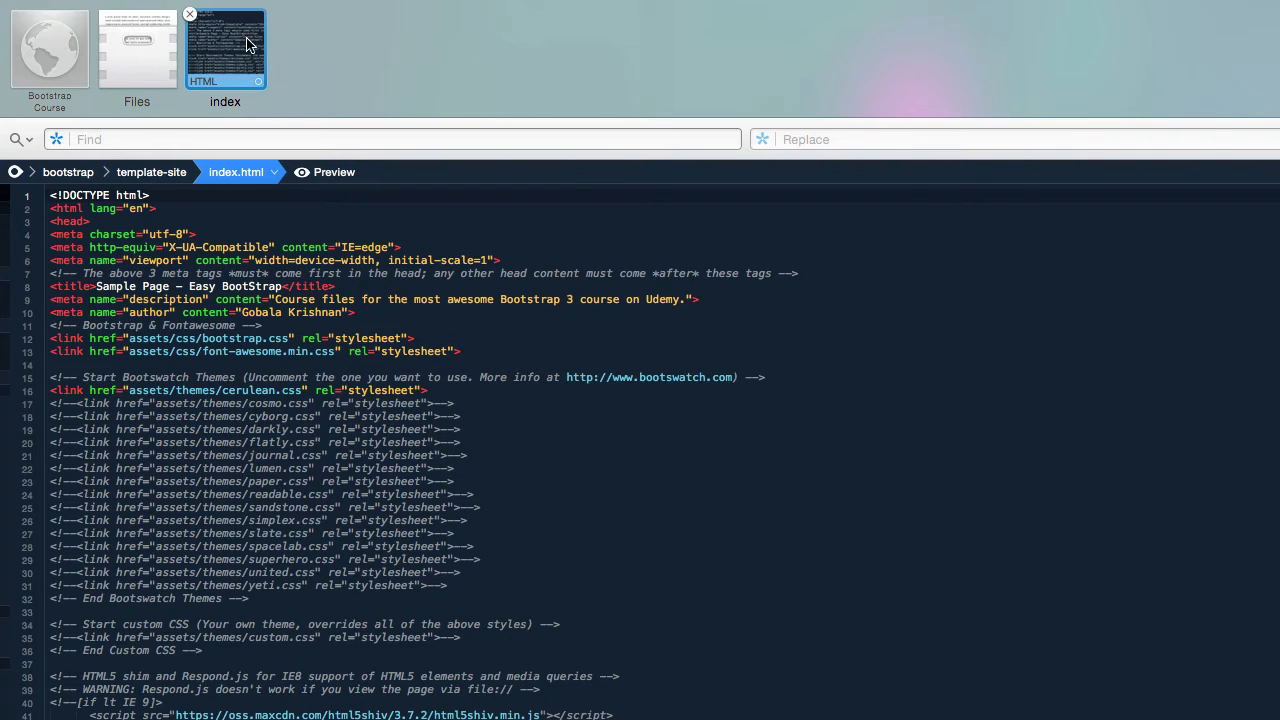
pyautogui.moveTo(231, 52)
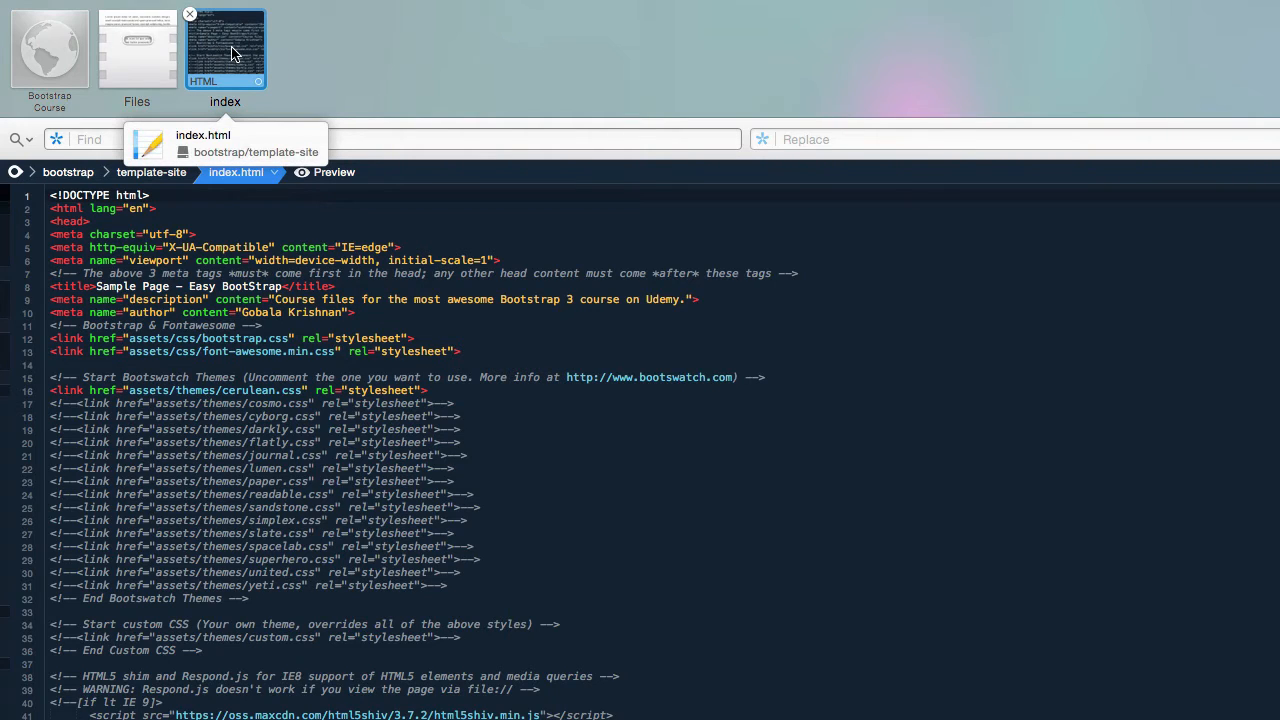
pyautogui.moveTo(318, 50)
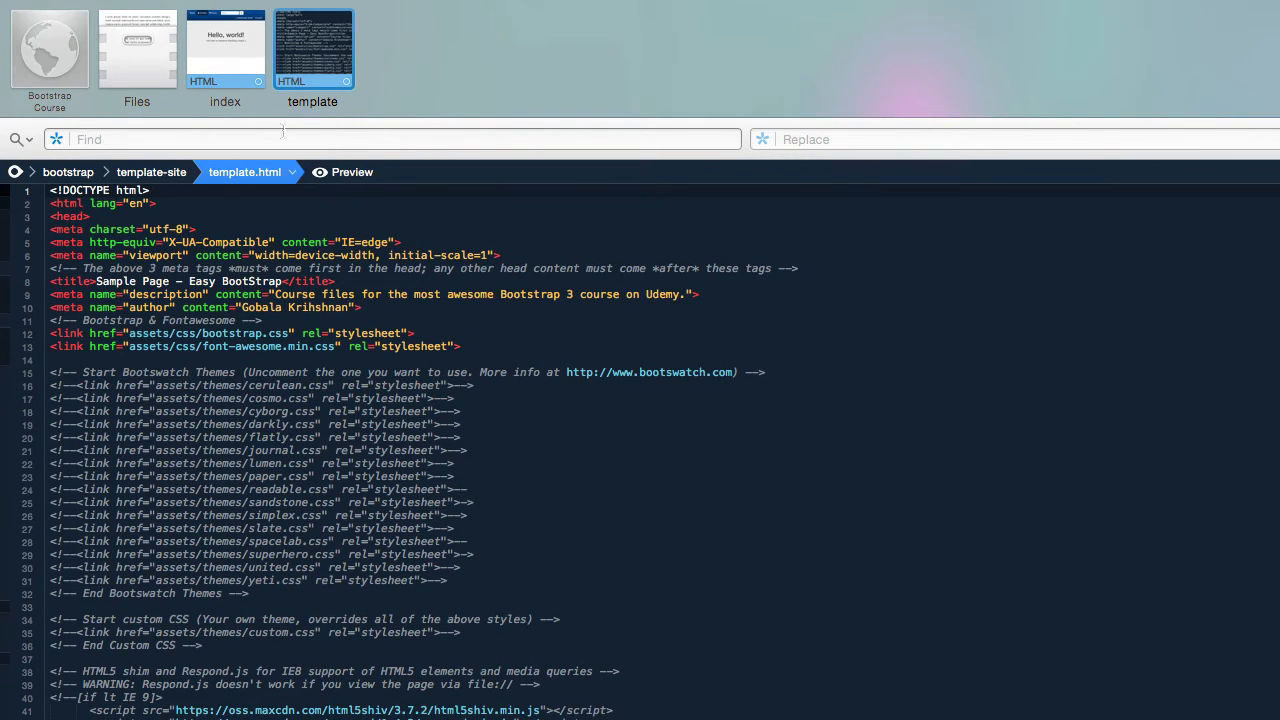
pyautogui.click(225, 50)
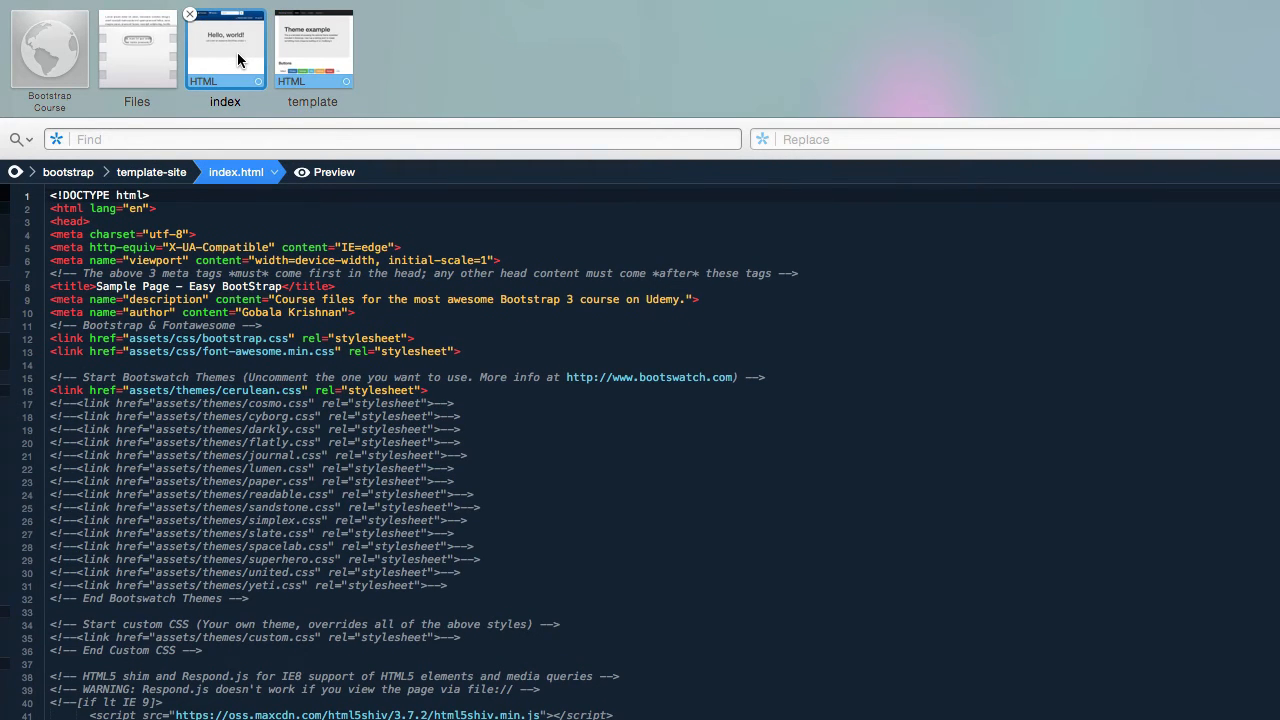
pyautogui.moveTo(400, 85)
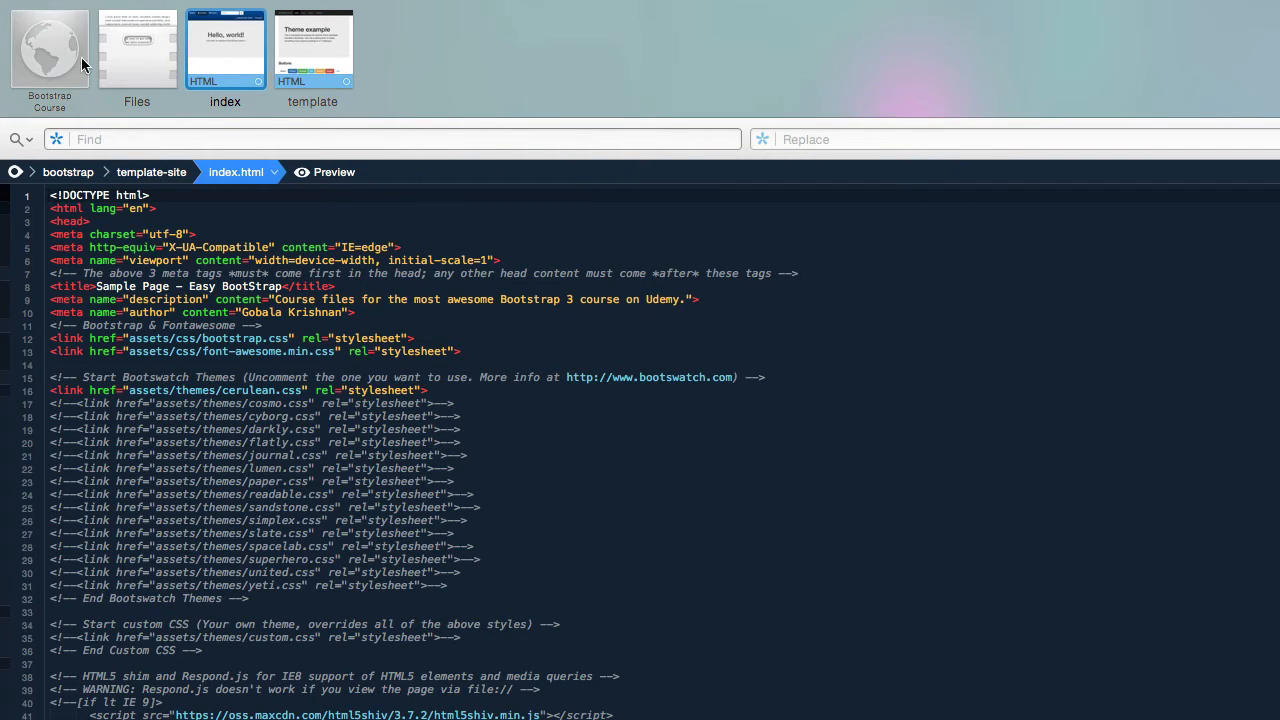
pyautogui.moveTo(424, 78)
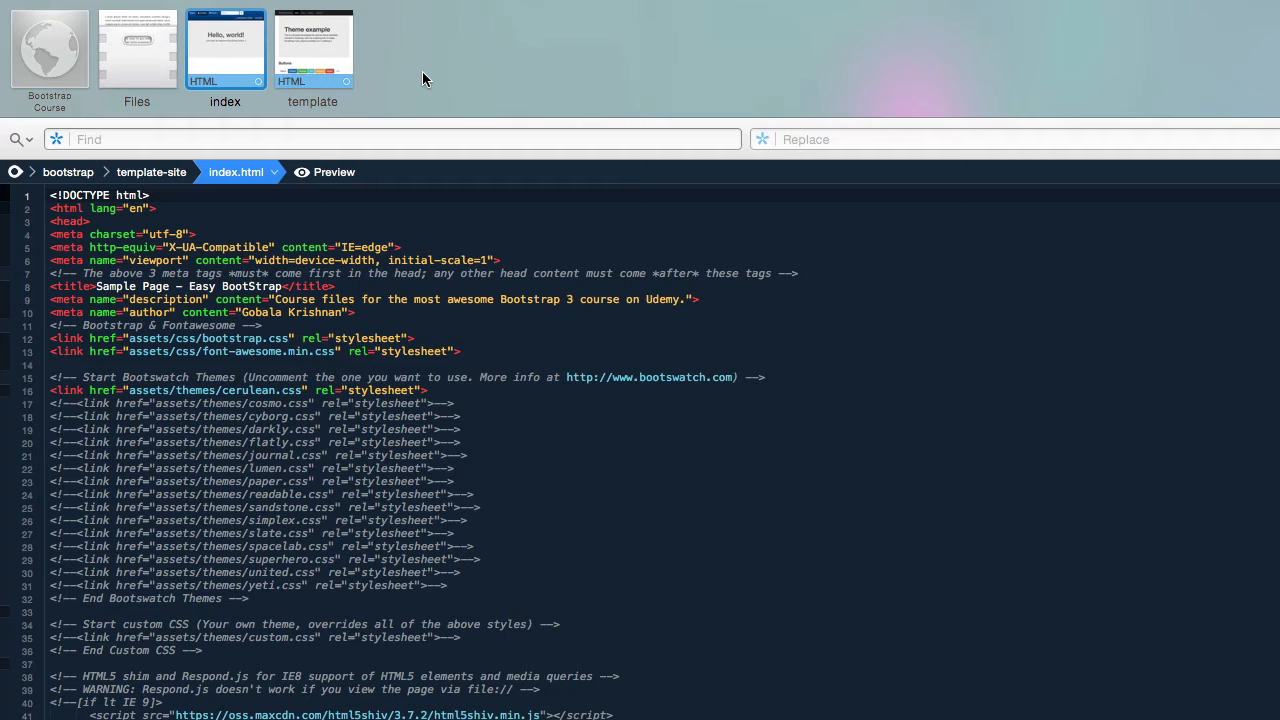
pyautogui.moveTo(460, 83)
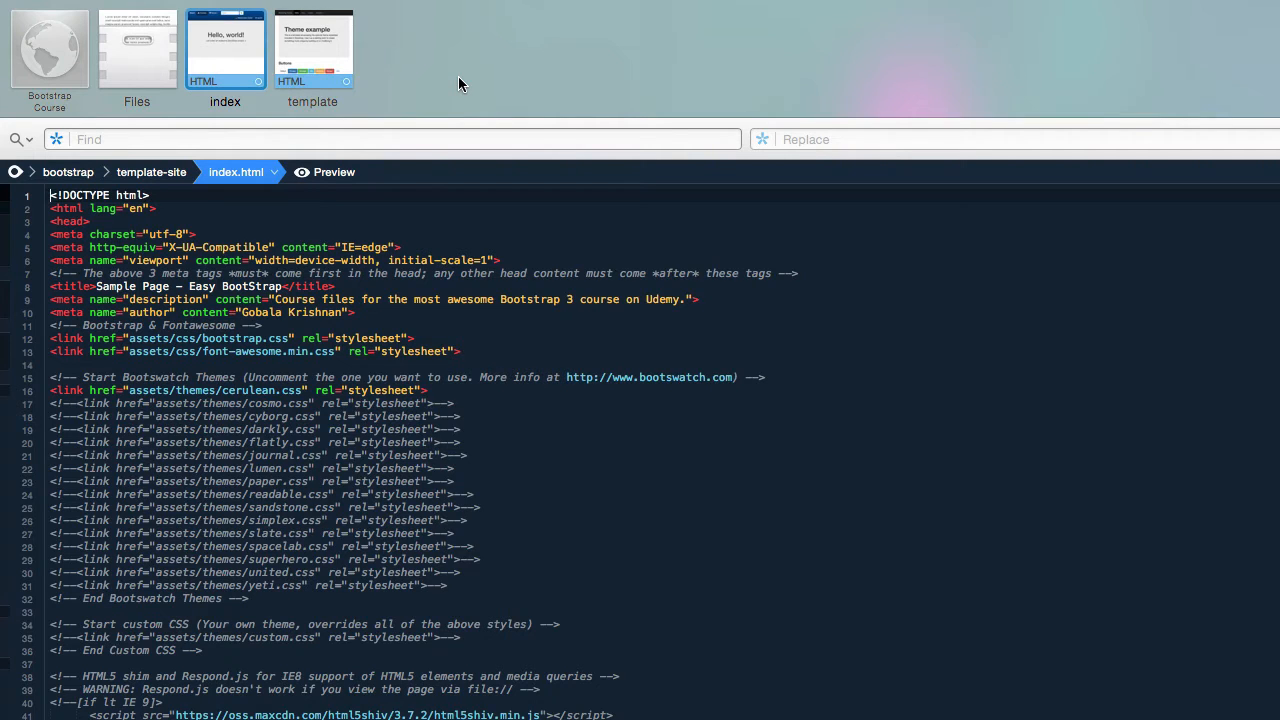
# Set the document tabs to Text Only after briefly trying icons with text.
pyautogui.rightClick(460, 84)
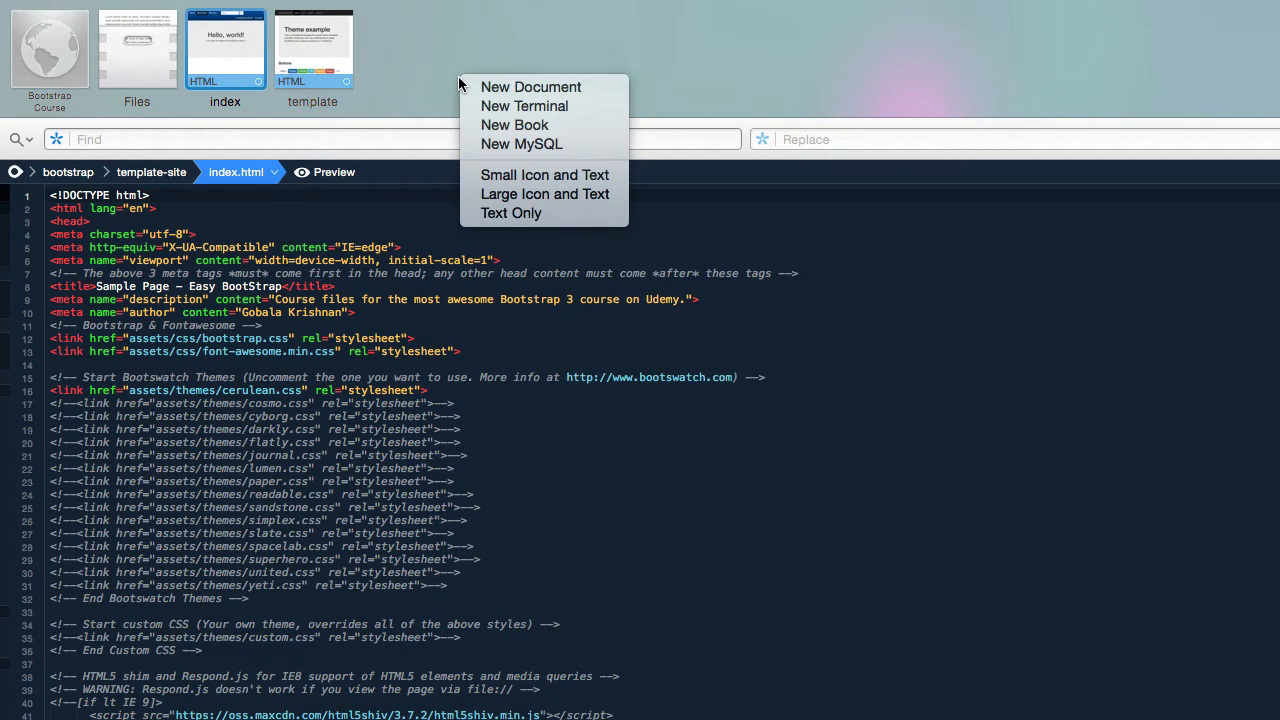
pyautogui.moveTo(521, 143)
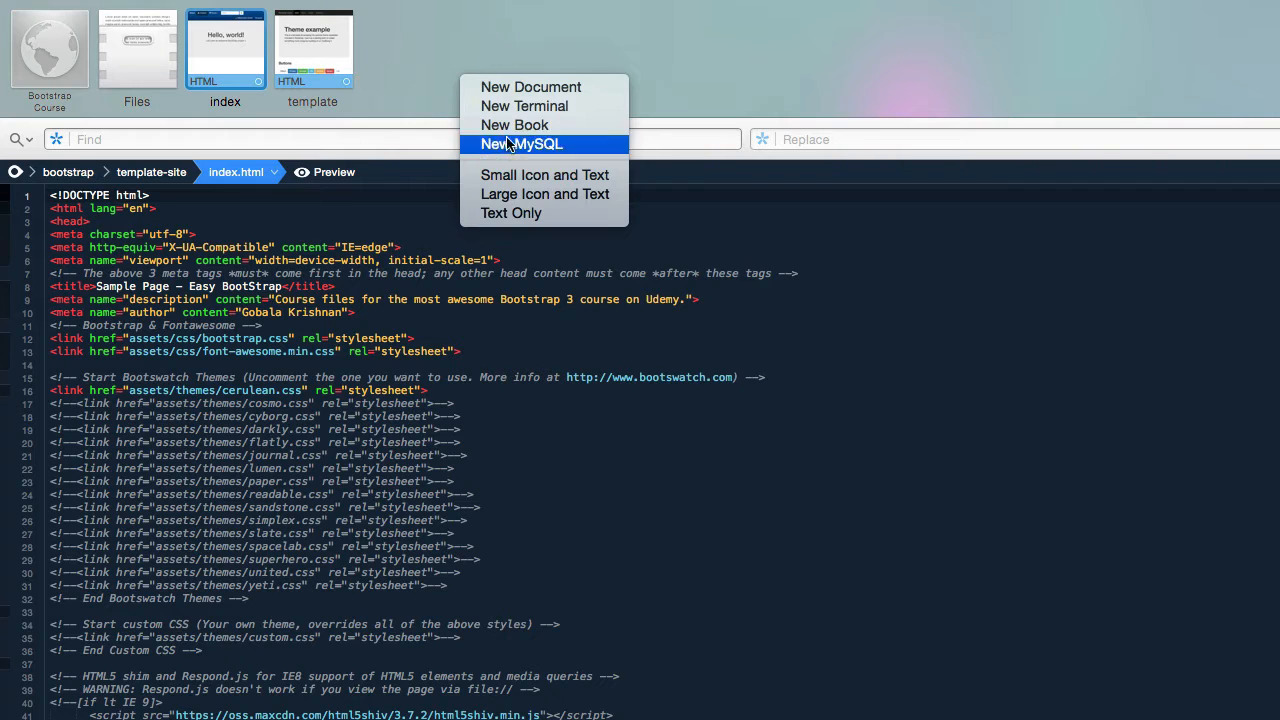
pyautogui.moveTo(511, 212)
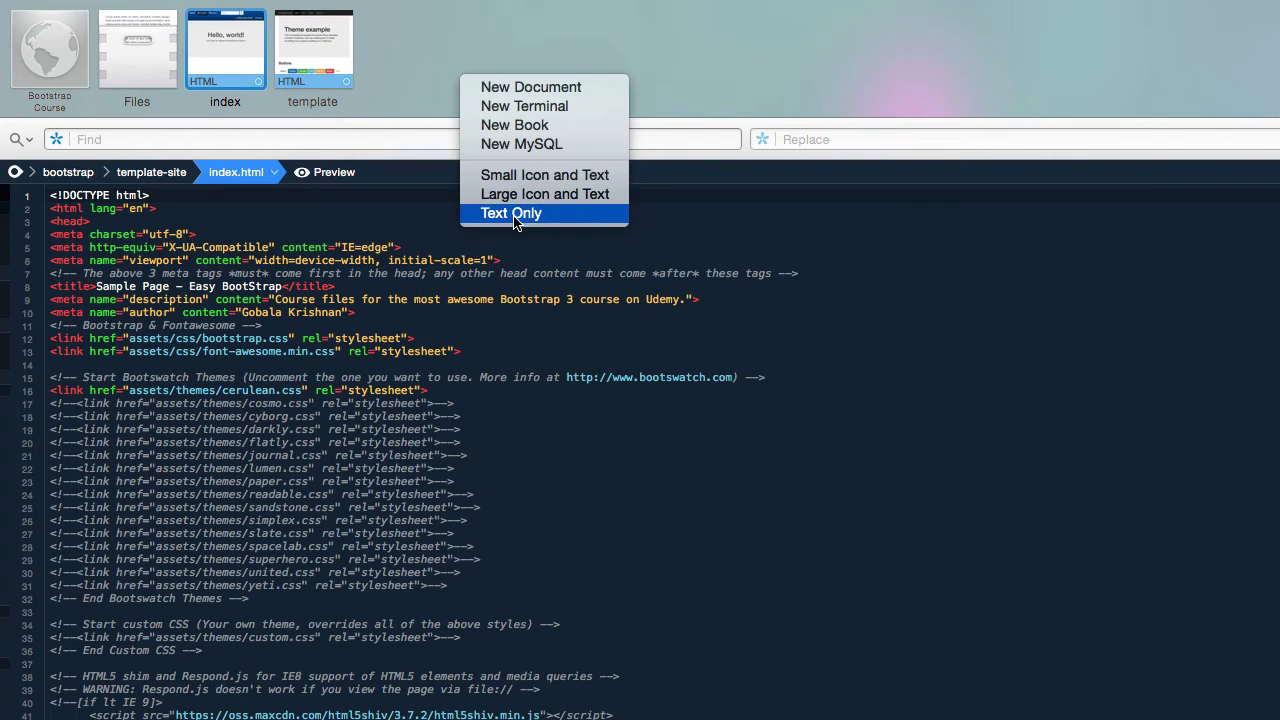
pyautogui.click(511, 212)
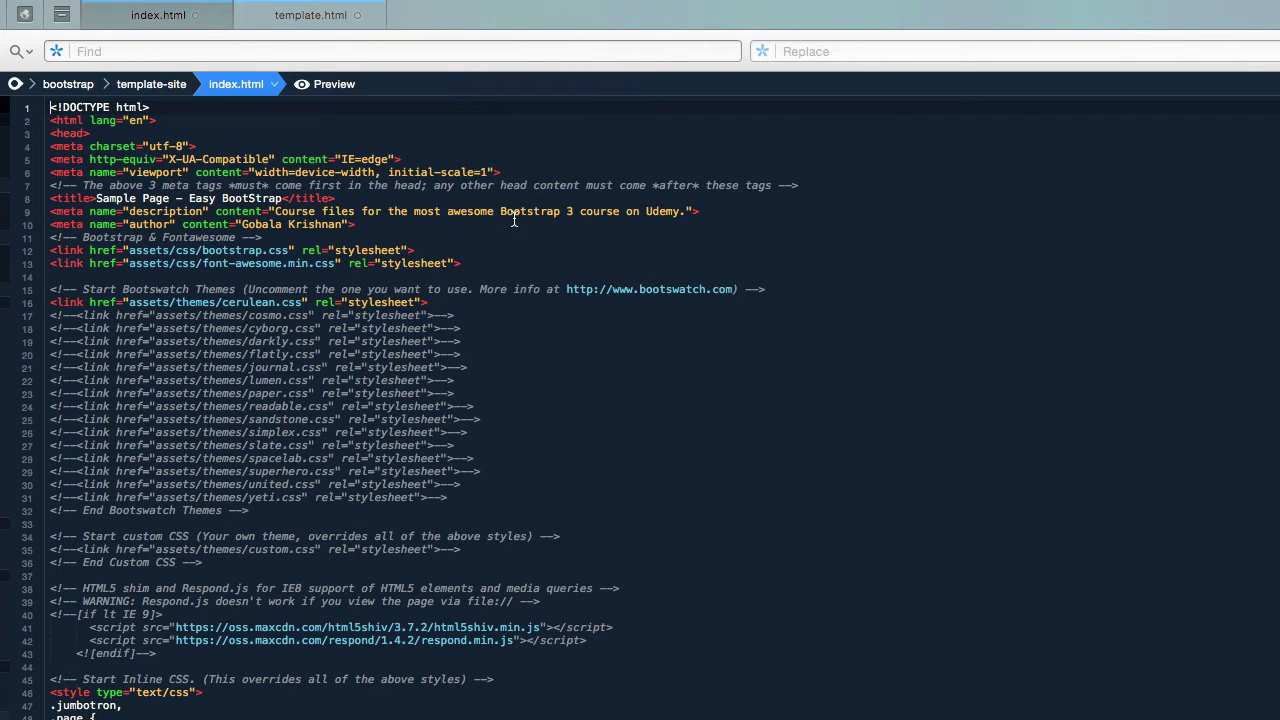
pyautogui.moveTo(525, 25)
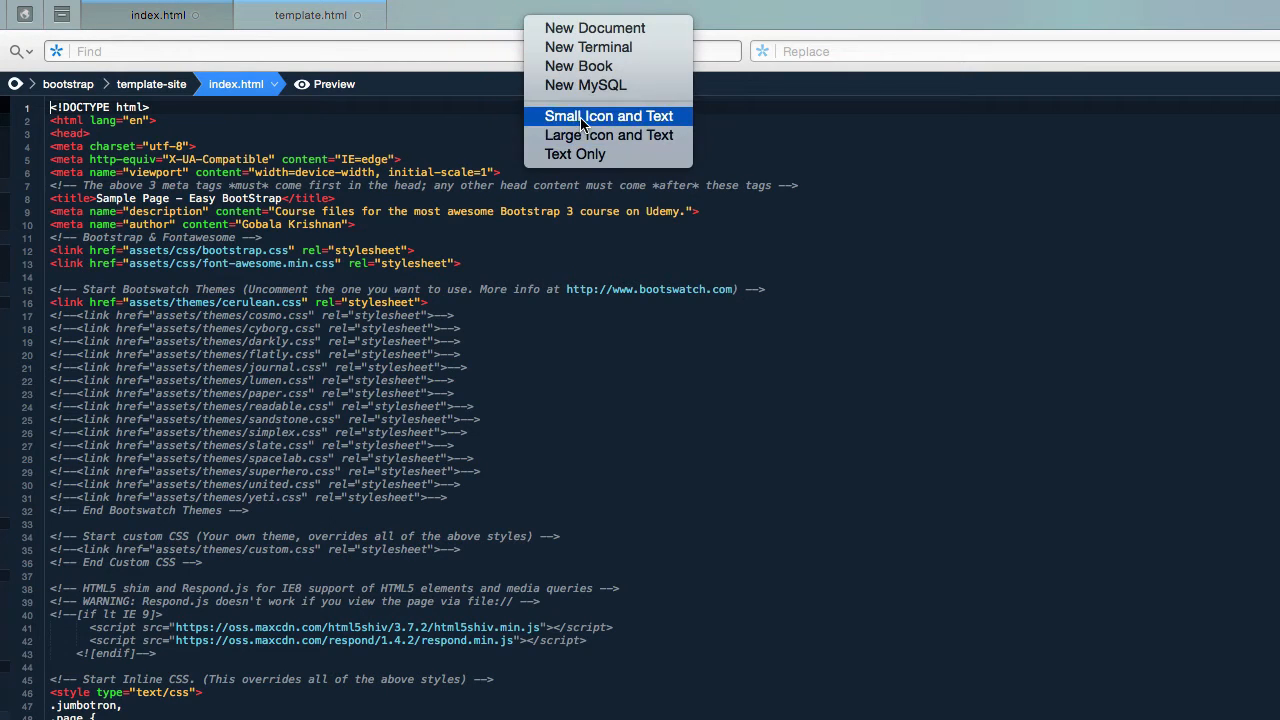
pyautogui.click(609, 115)
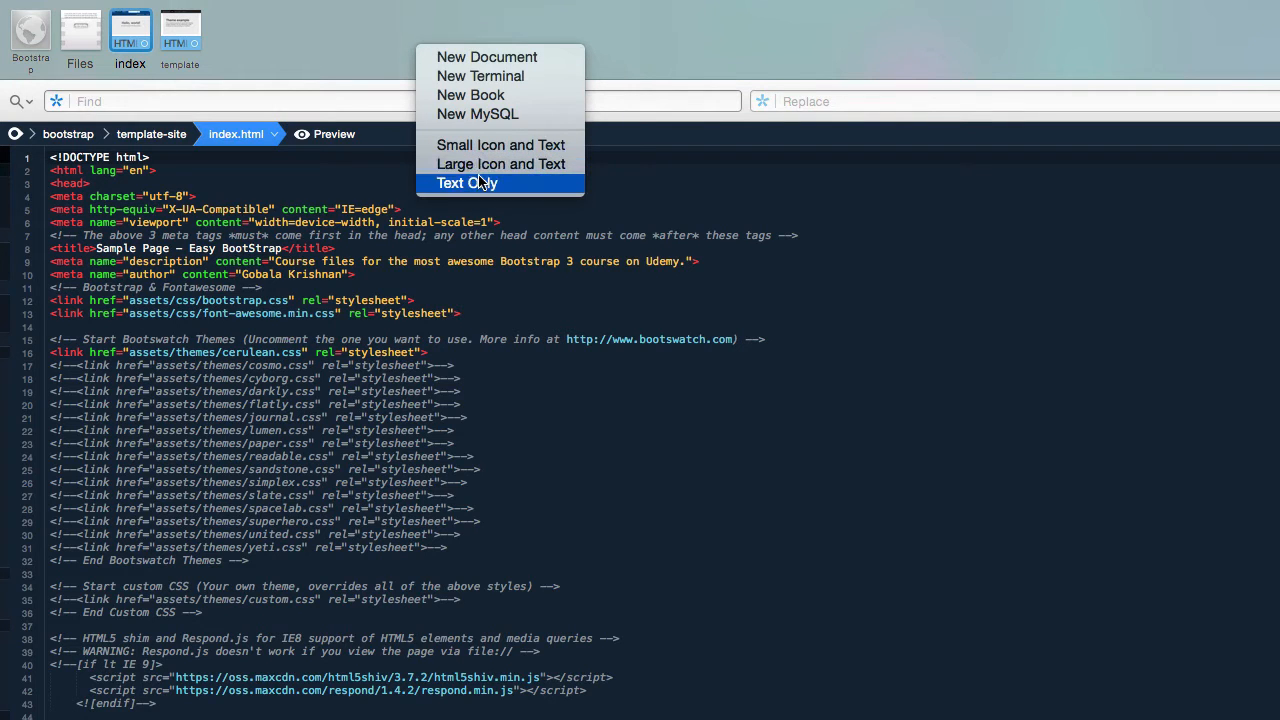
pyautogui.click(466, 183)
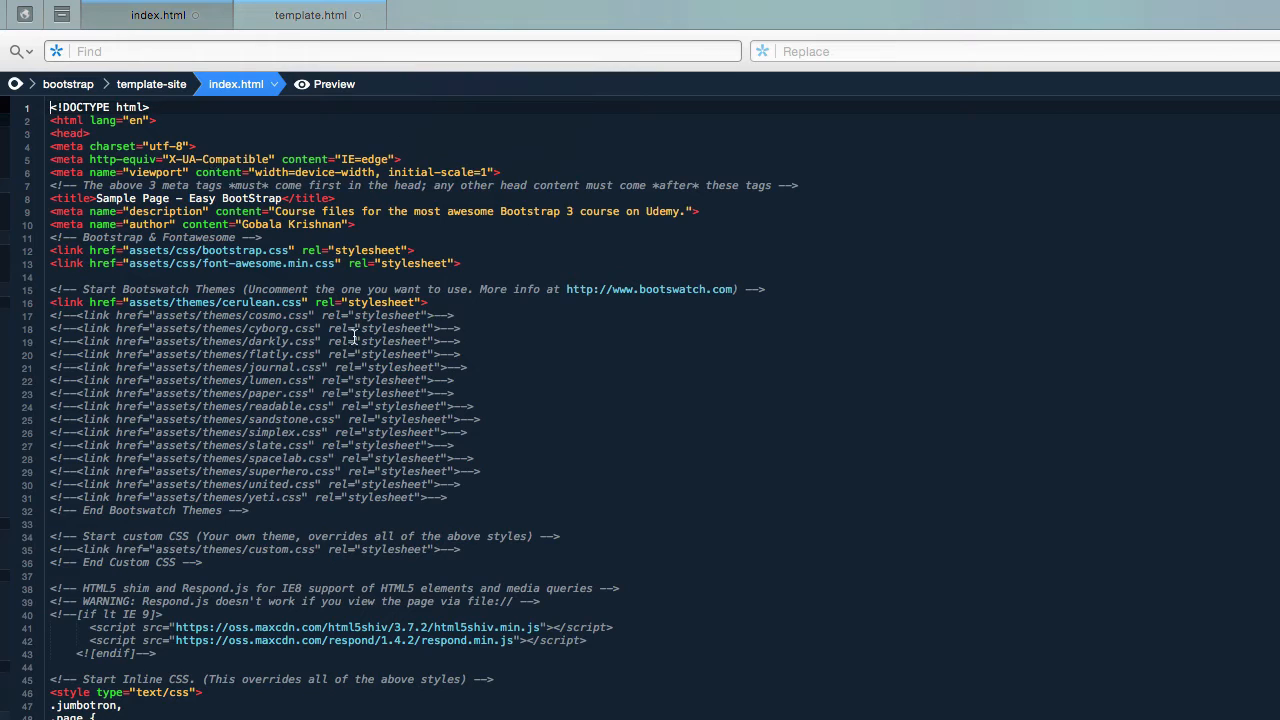
pyautogui.moveTo(315, 376)
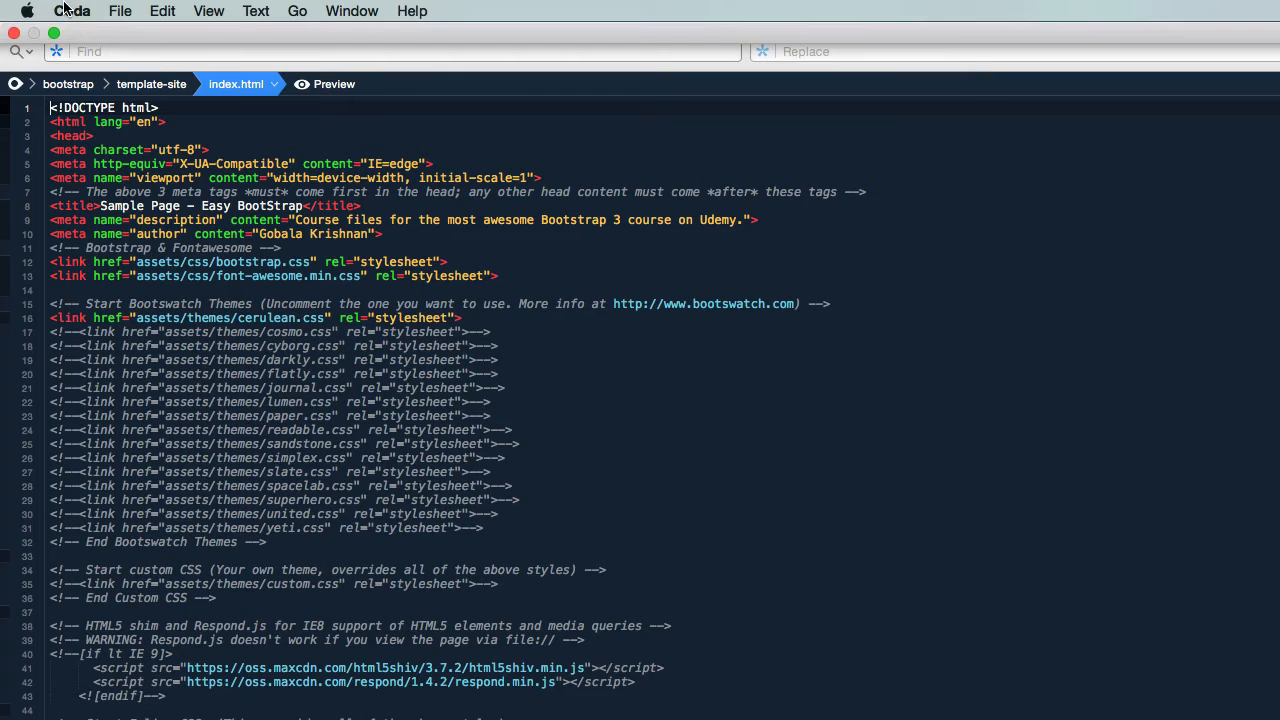
# Open Preferences > Colors and choose Panic Palette after trying Specials Board.
pyautogui.click(71, 11)
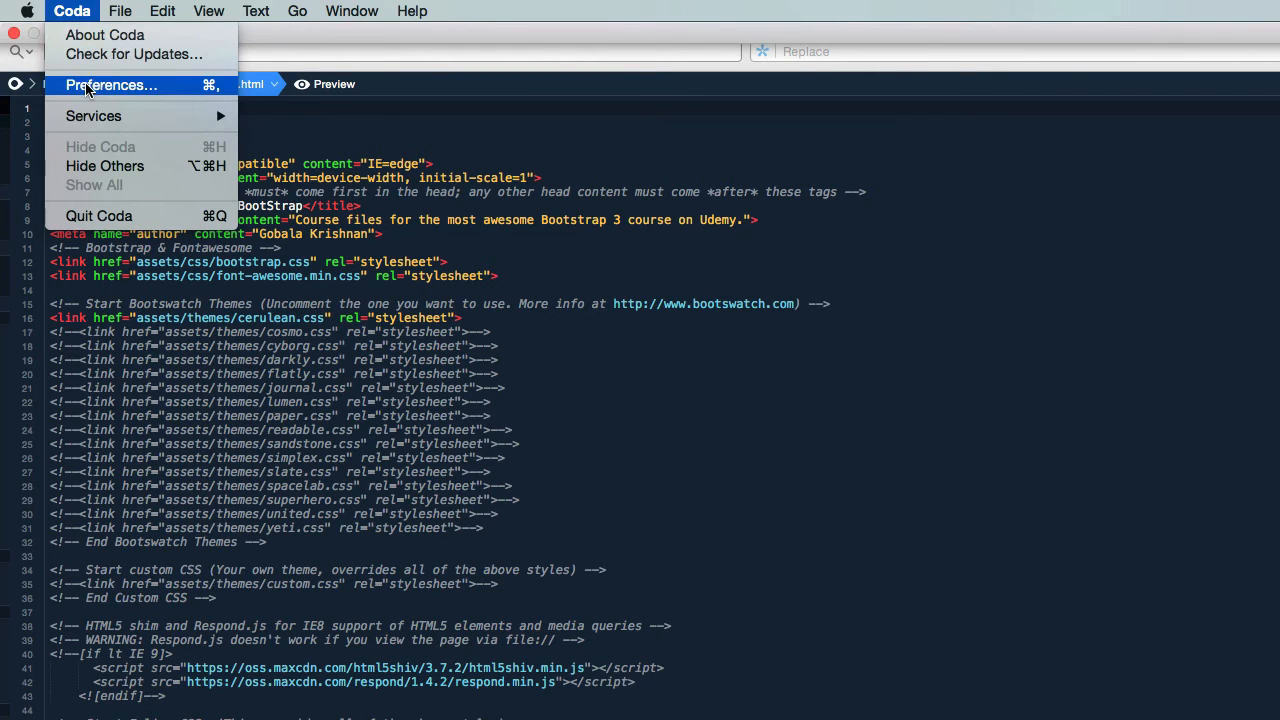
pyautogui.click(111, 85)
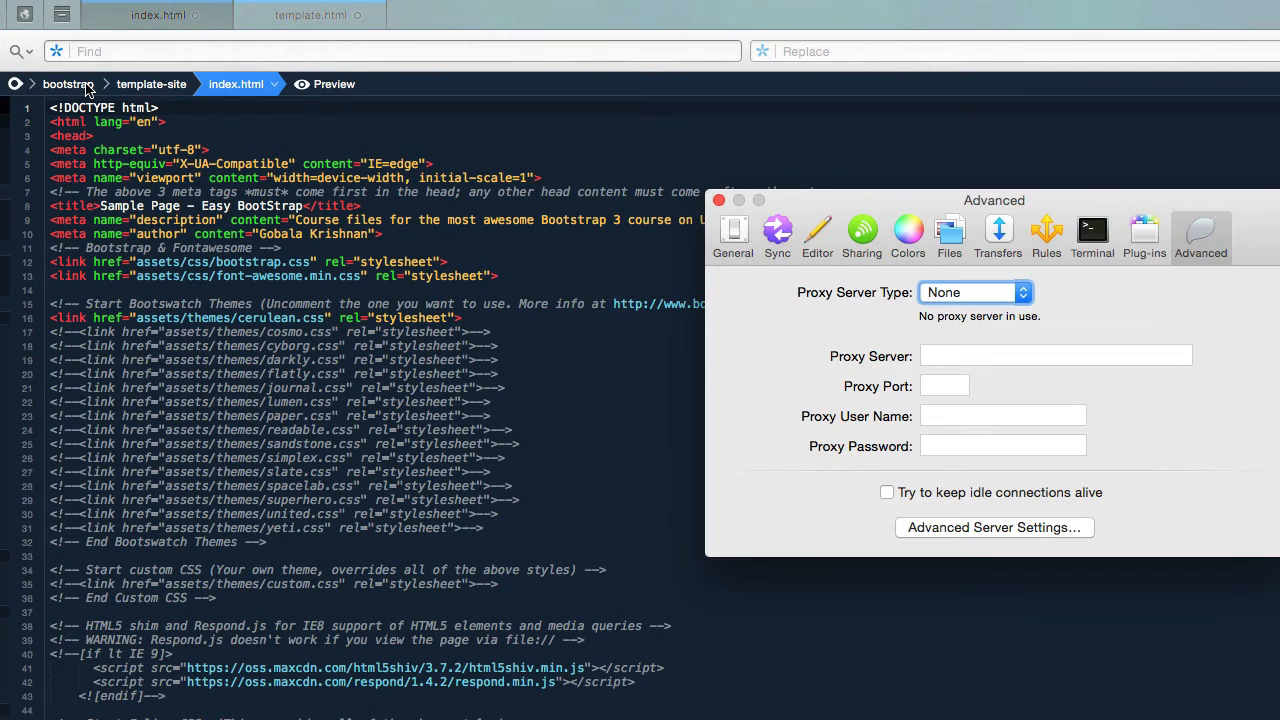
pyautogui.moveTo(994, 200); pyautogui.dragTo(674, 84)
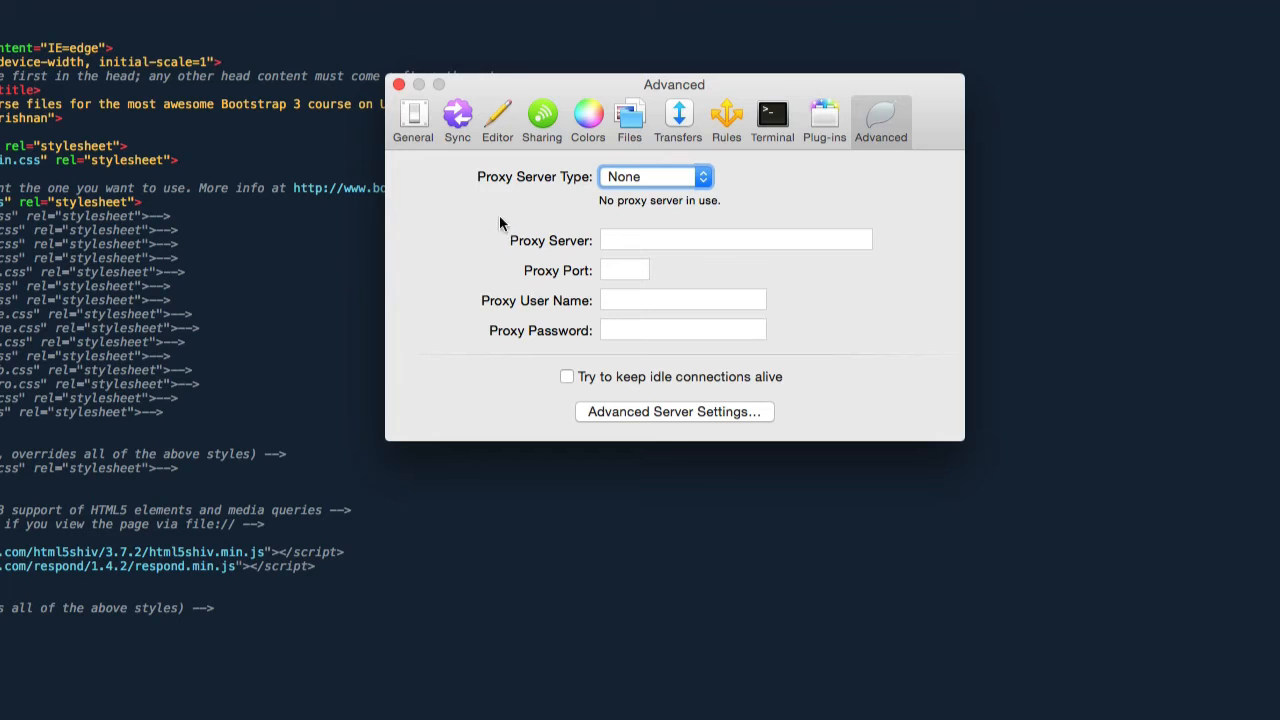
pyautogui.click(587, 118)
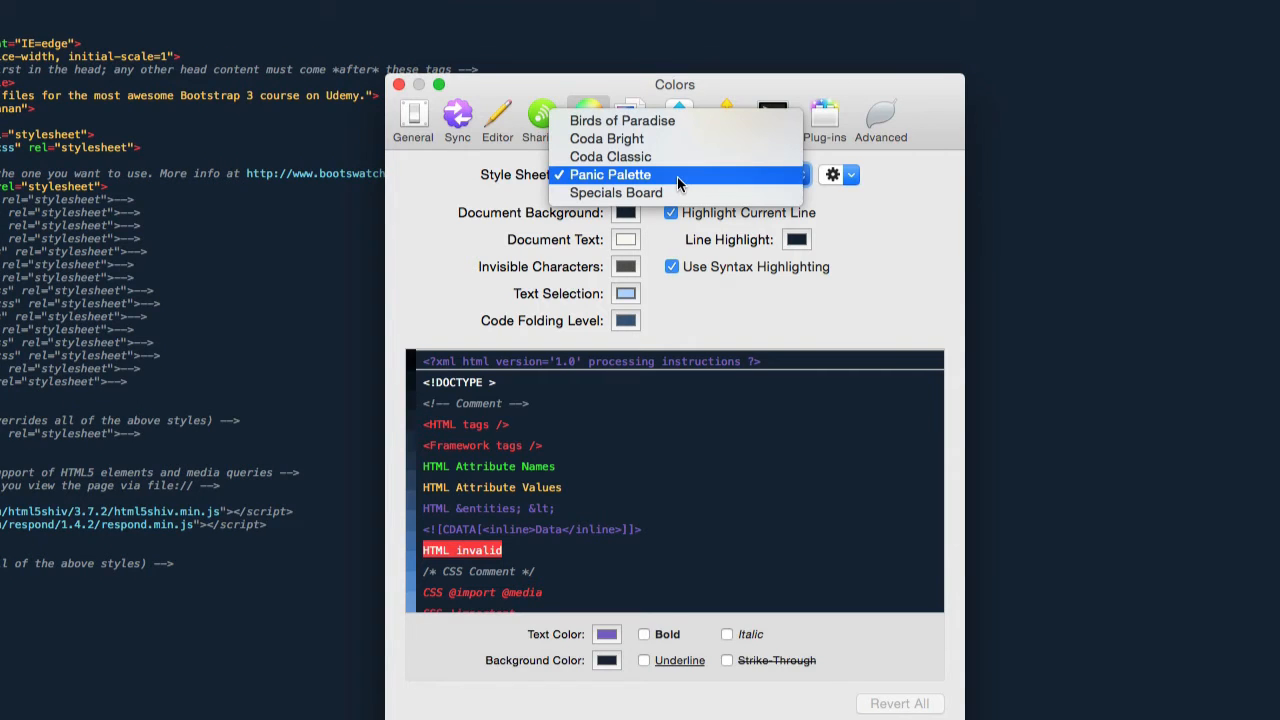
pyautogui.moveTo(640, 139)
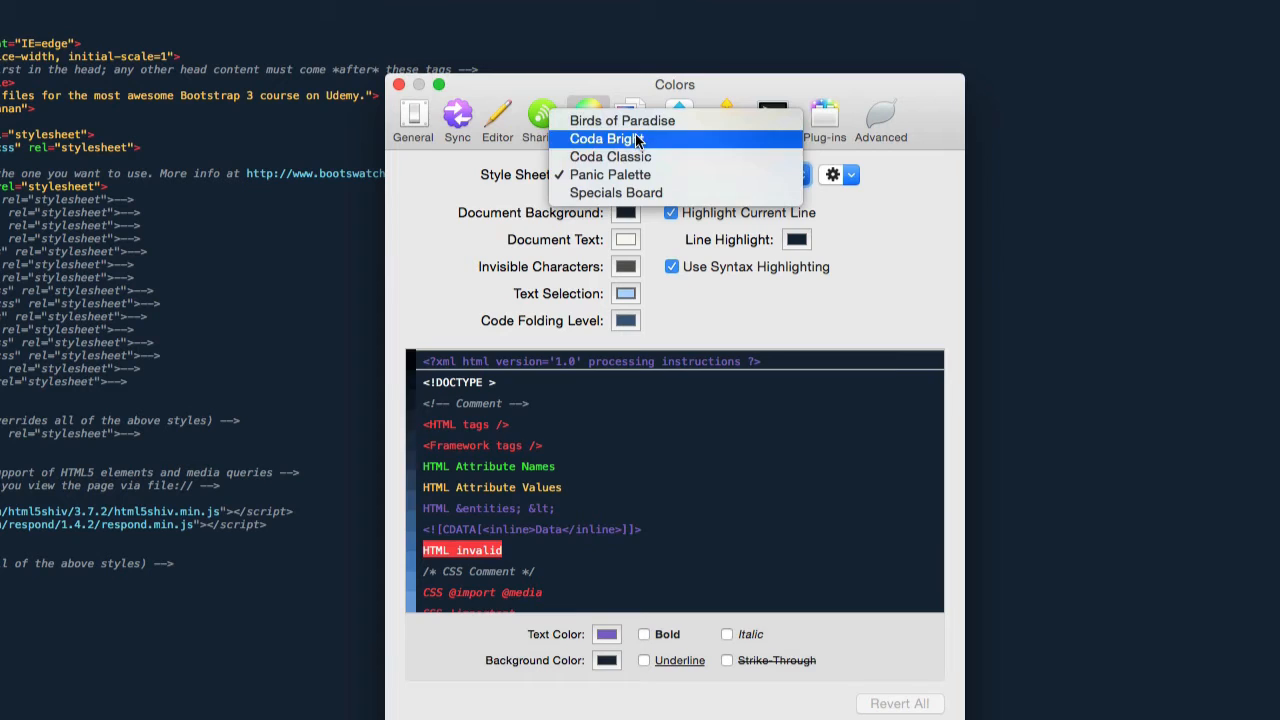
pyautogui.click(603, 138)
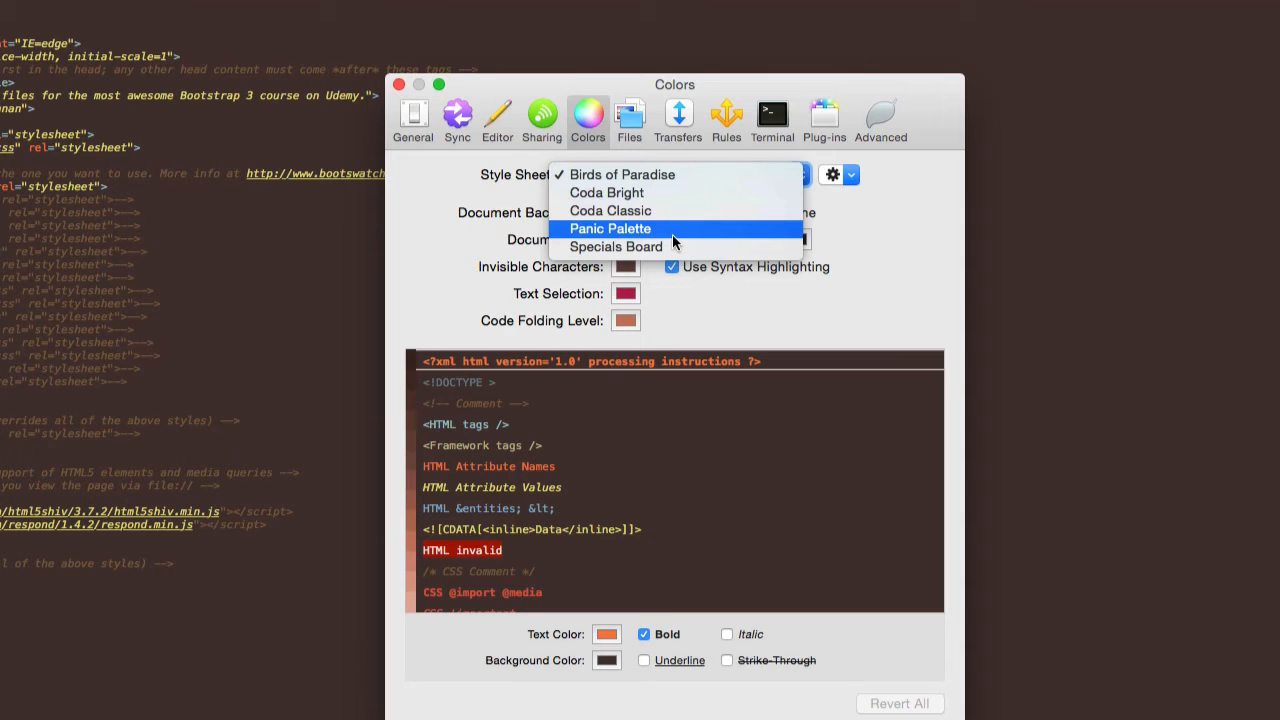
pyautogui.click(596, 228)
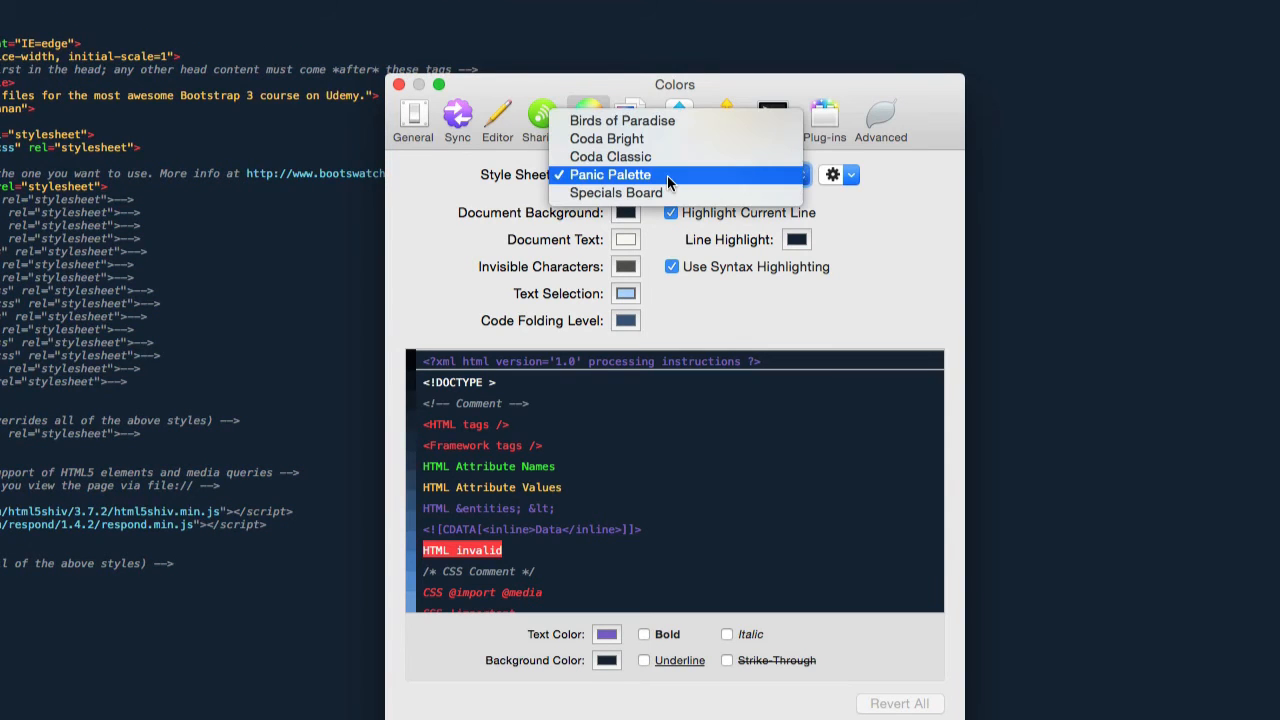
pyautogui.click(614, 192)
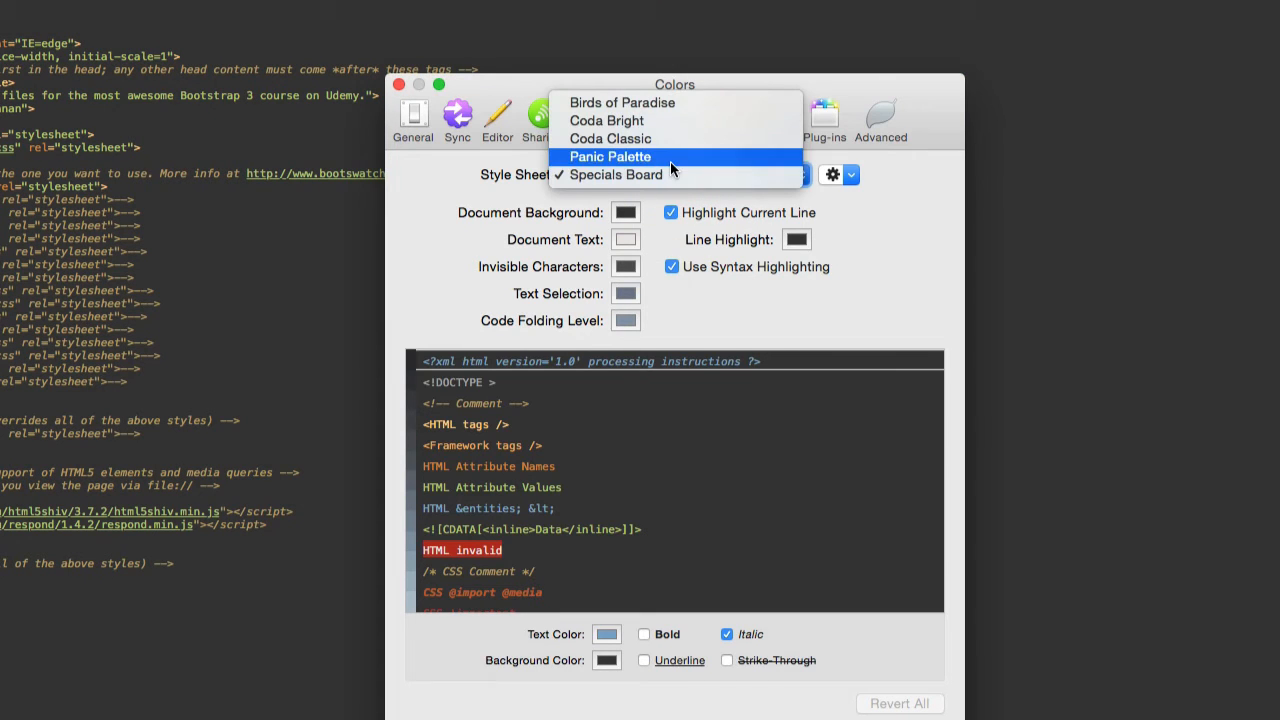
pyautogui.click(611, 156)
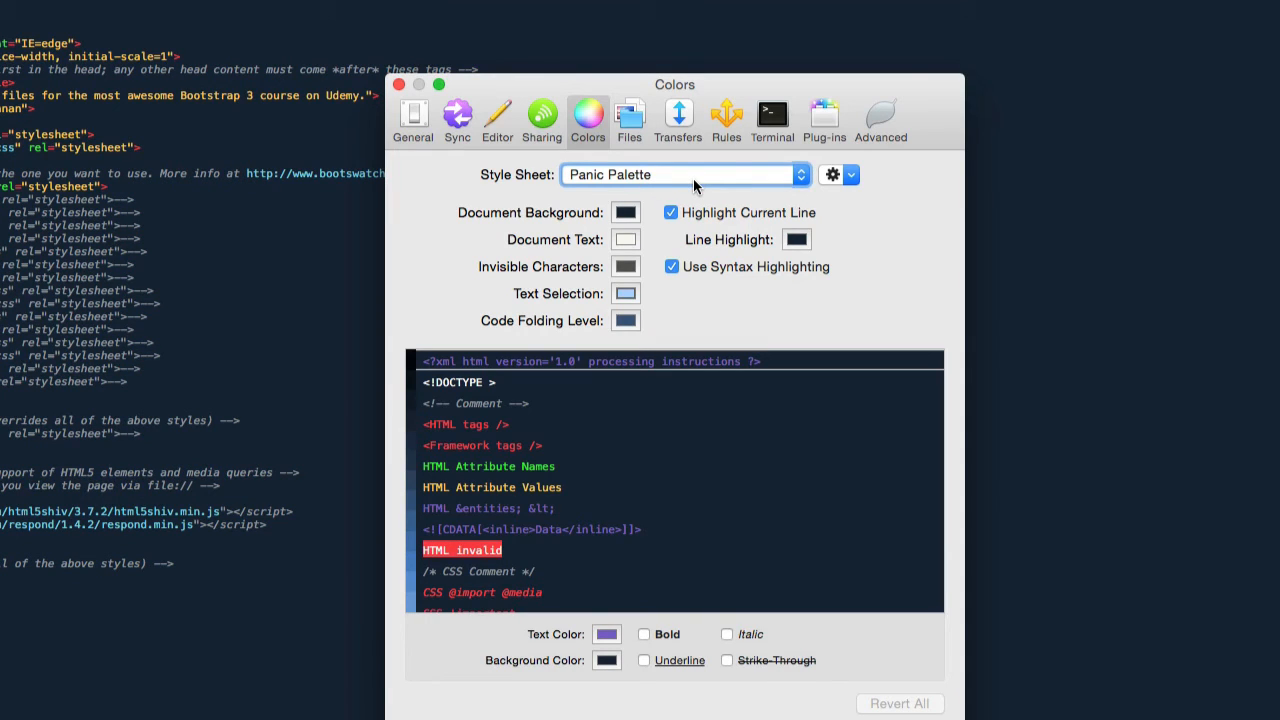
pyautogui.moveTo(615, 188)
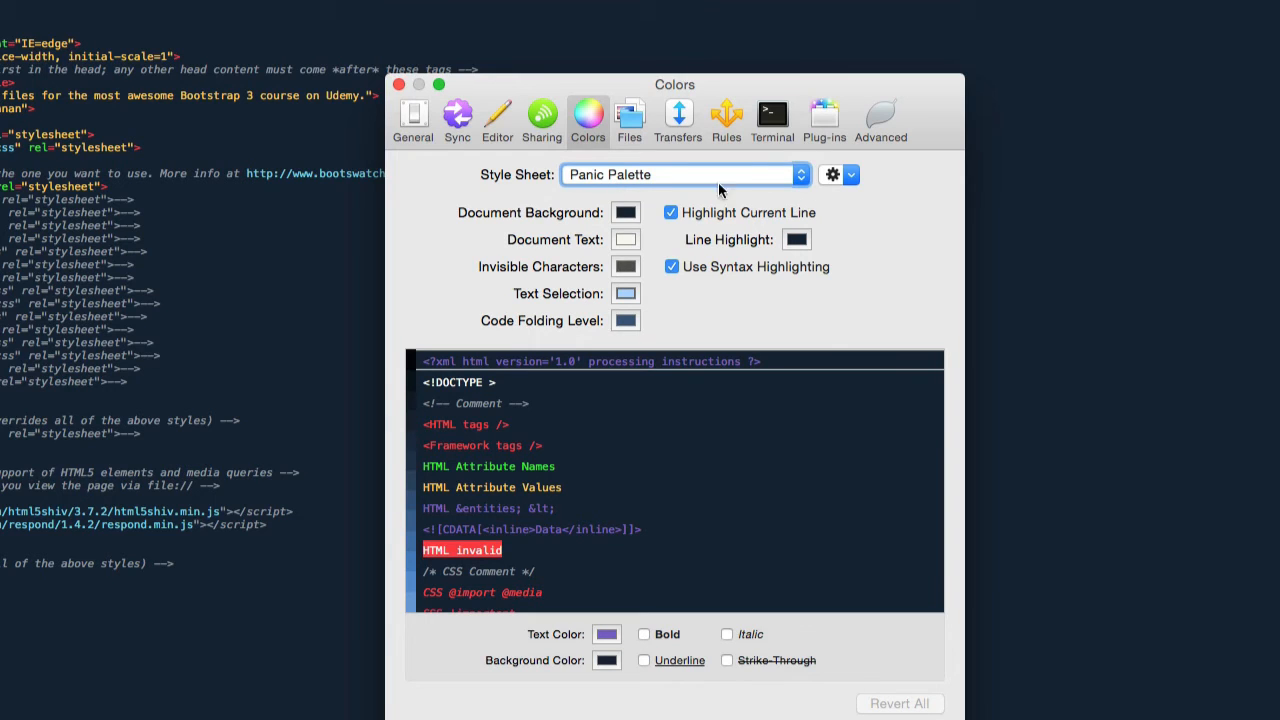
# View the installed plug-ins and open the Get More Coda Plug-ins webpage.
pyautogui.click(824, 115)
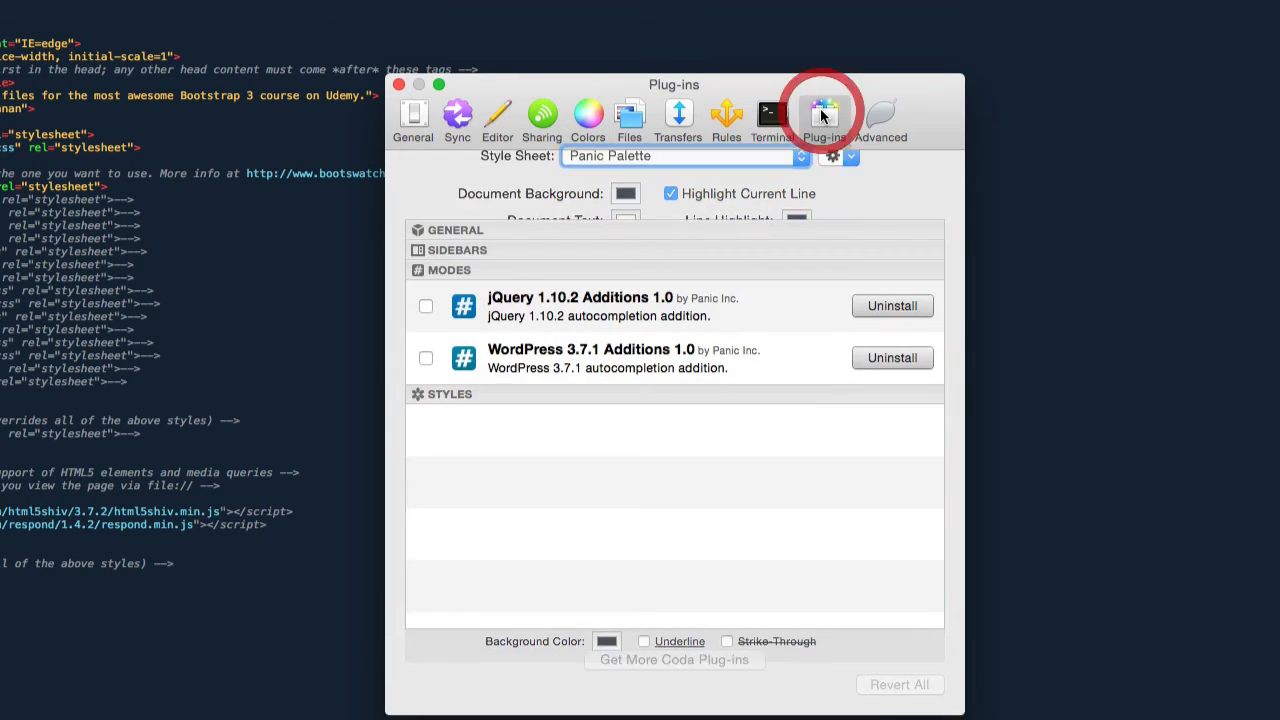
pyautogui.click(824, 115)
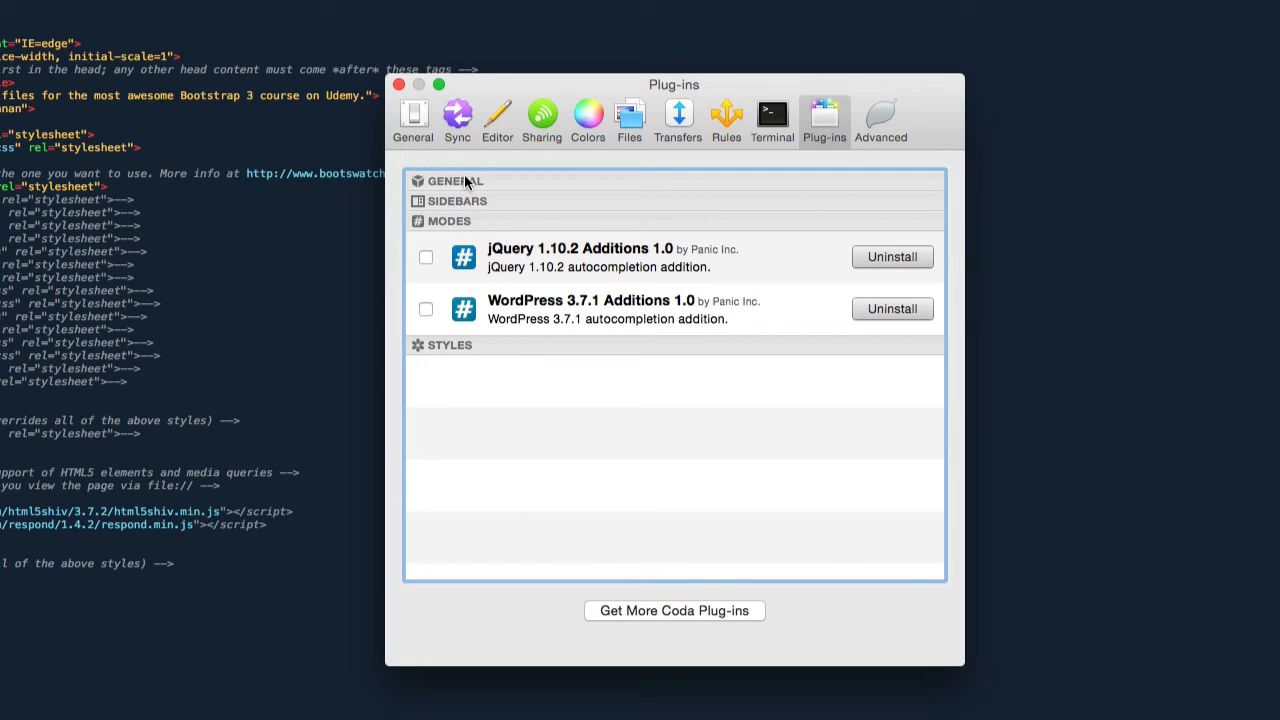
pyautogui.moveTo(630, 622)
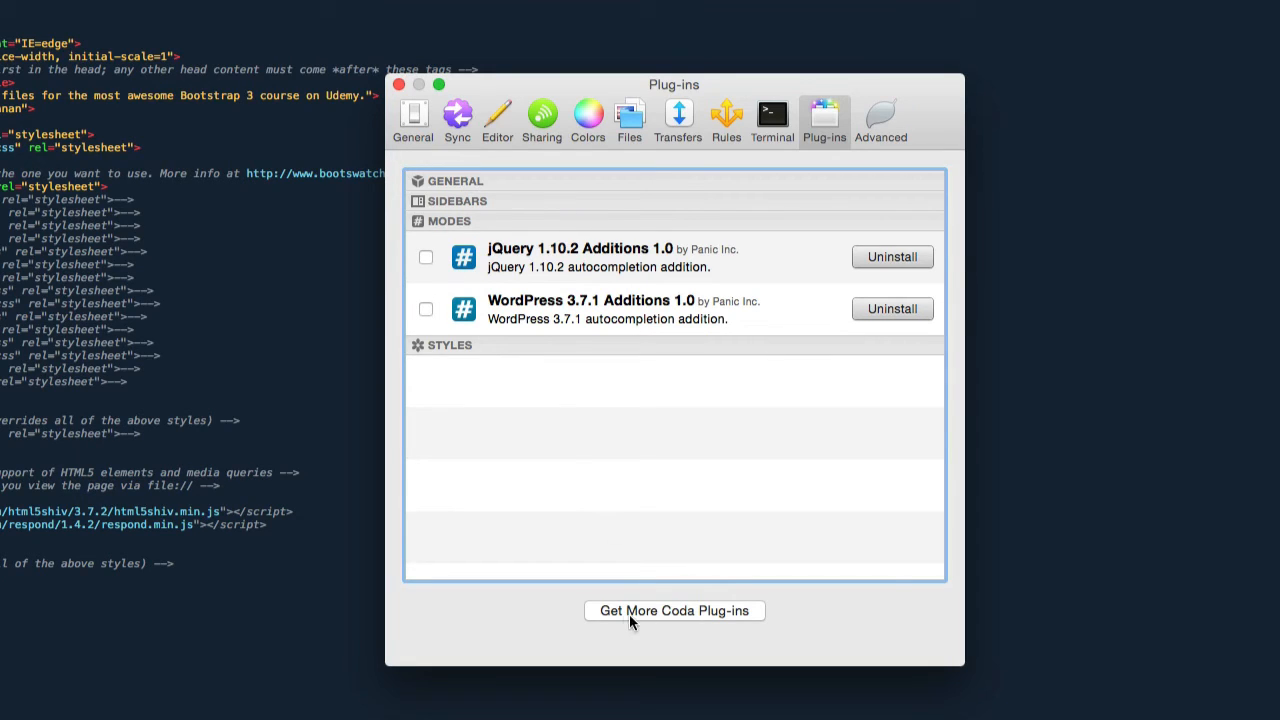
pyautogui.click(674, 610)
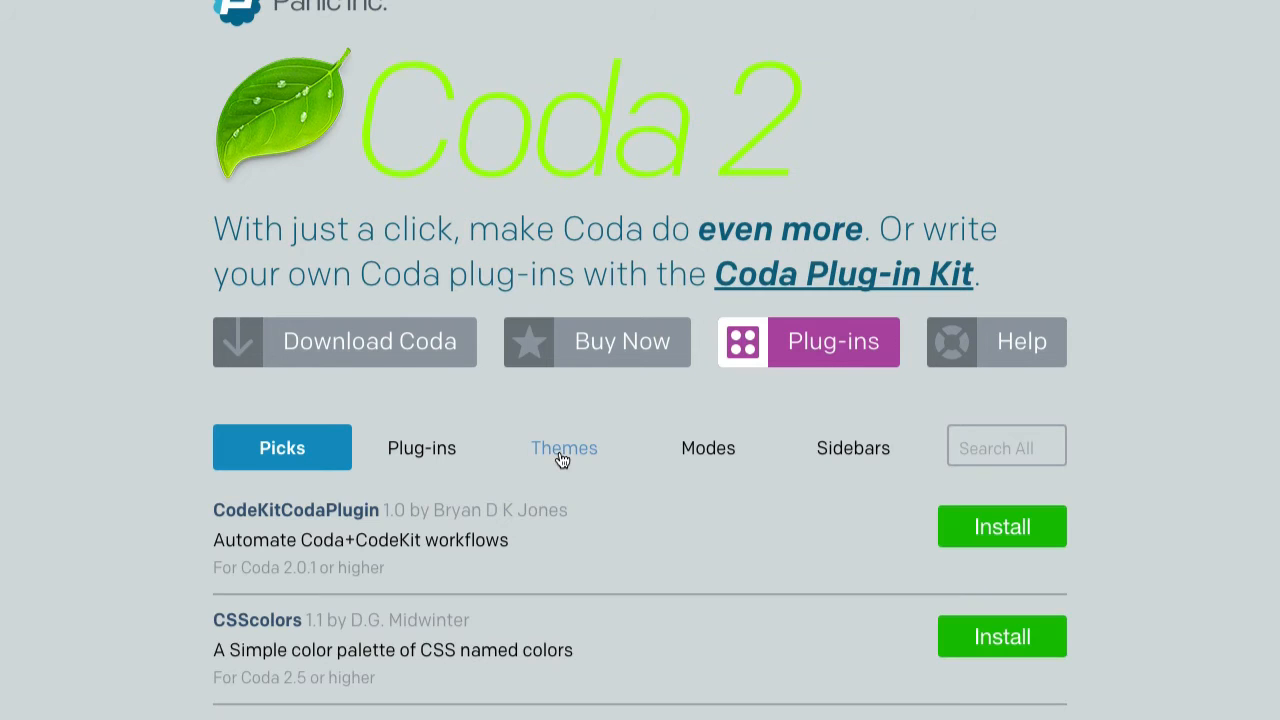
# Browse the Themes catalogue (Amy, Blackboard, Desert) on the Coda plug-ins site.
pyautogui.click(563, 447)
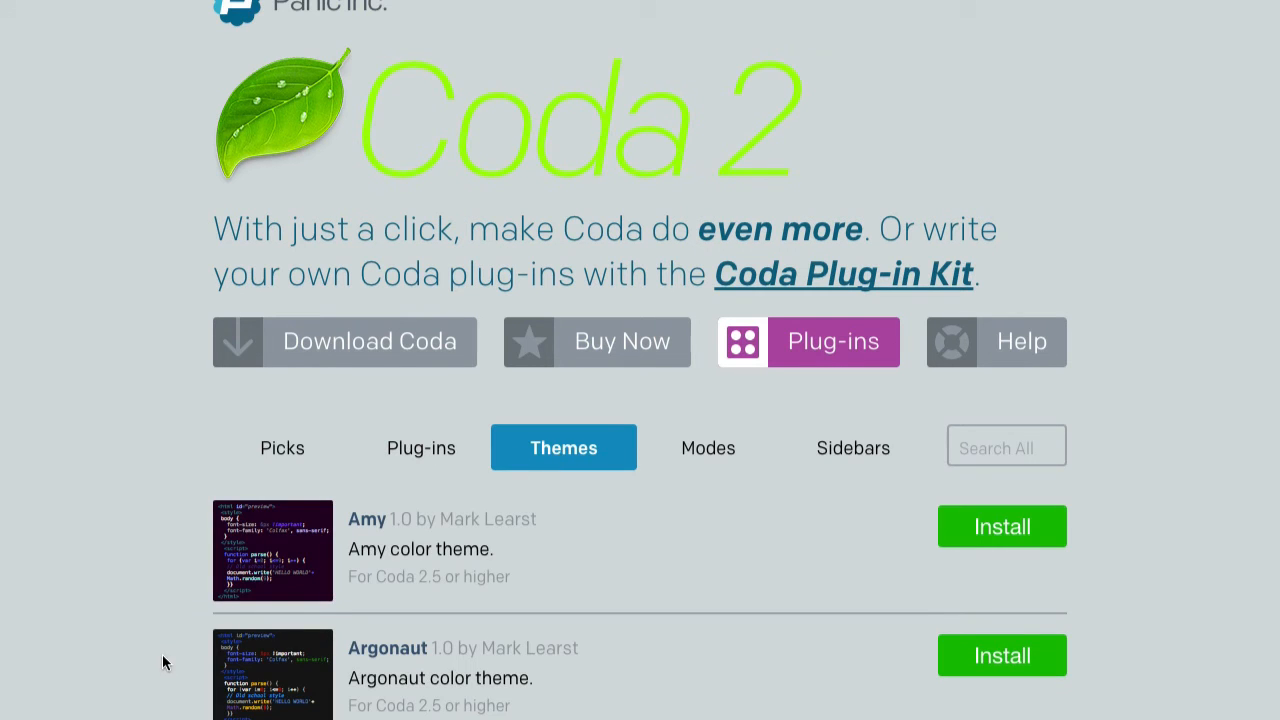
pyautogui.scroll(-3)
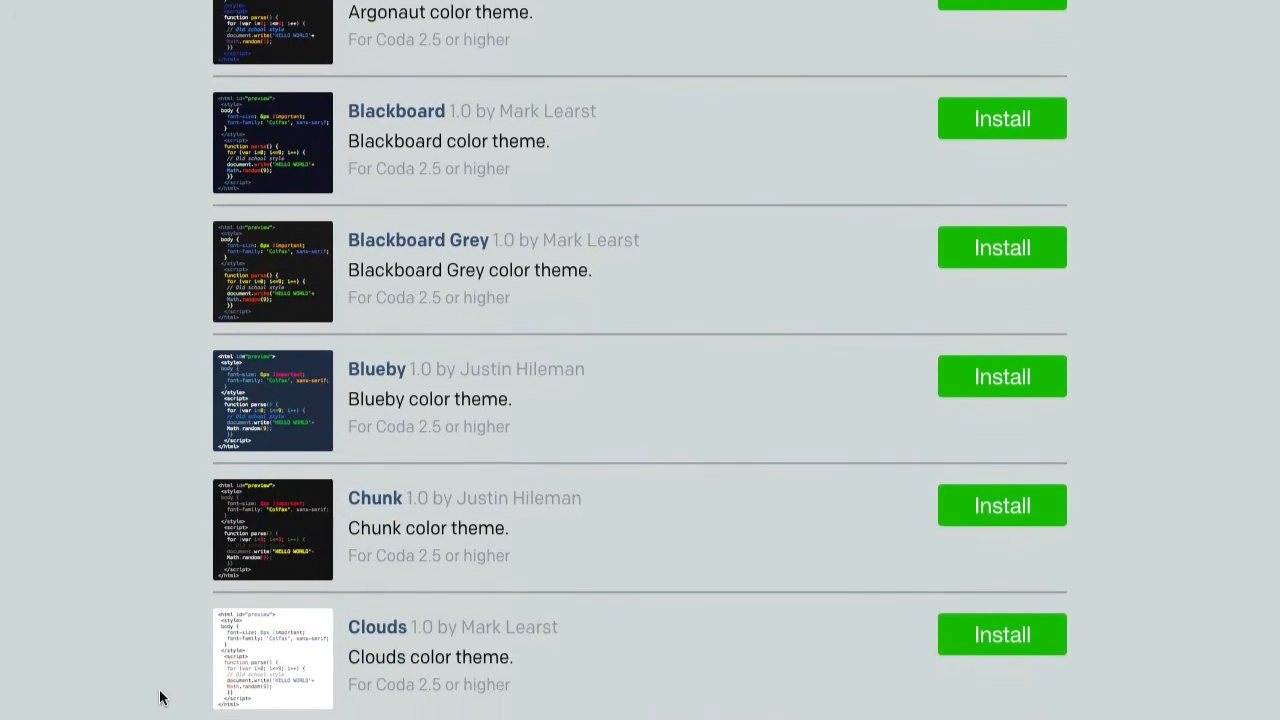
pyautogui.scroll(-3)
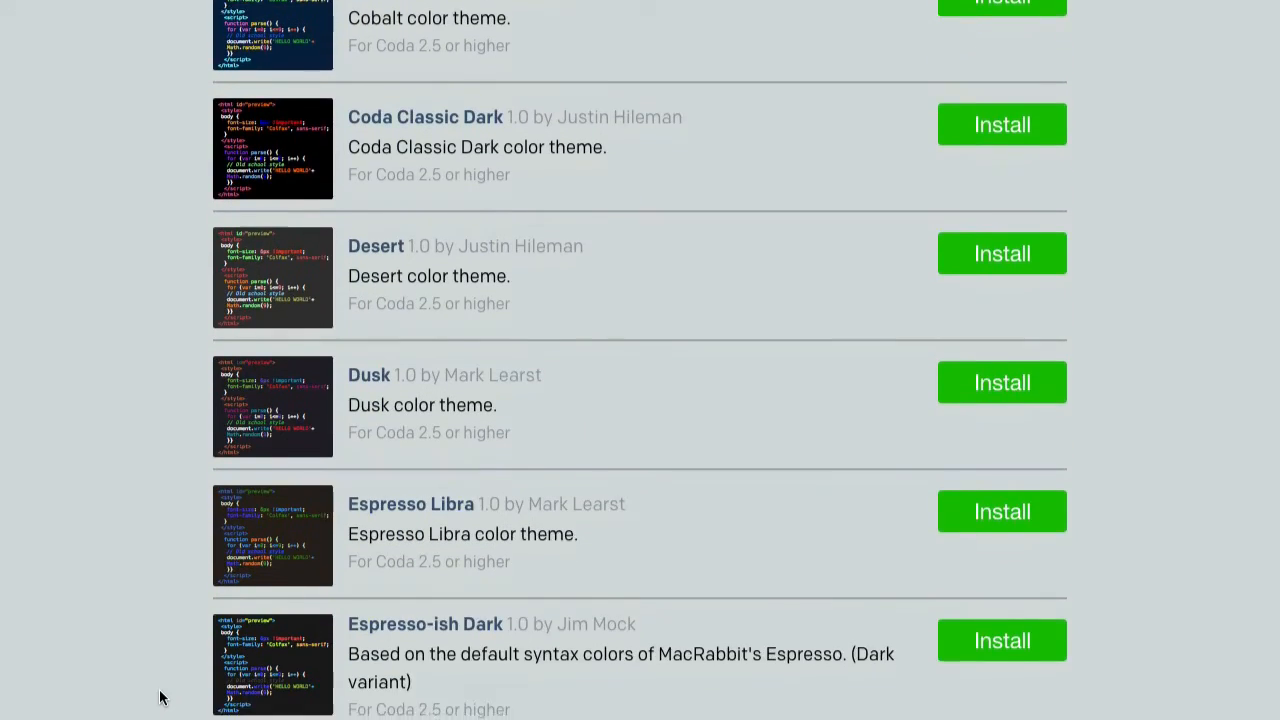
pyautogui.scroll(3)
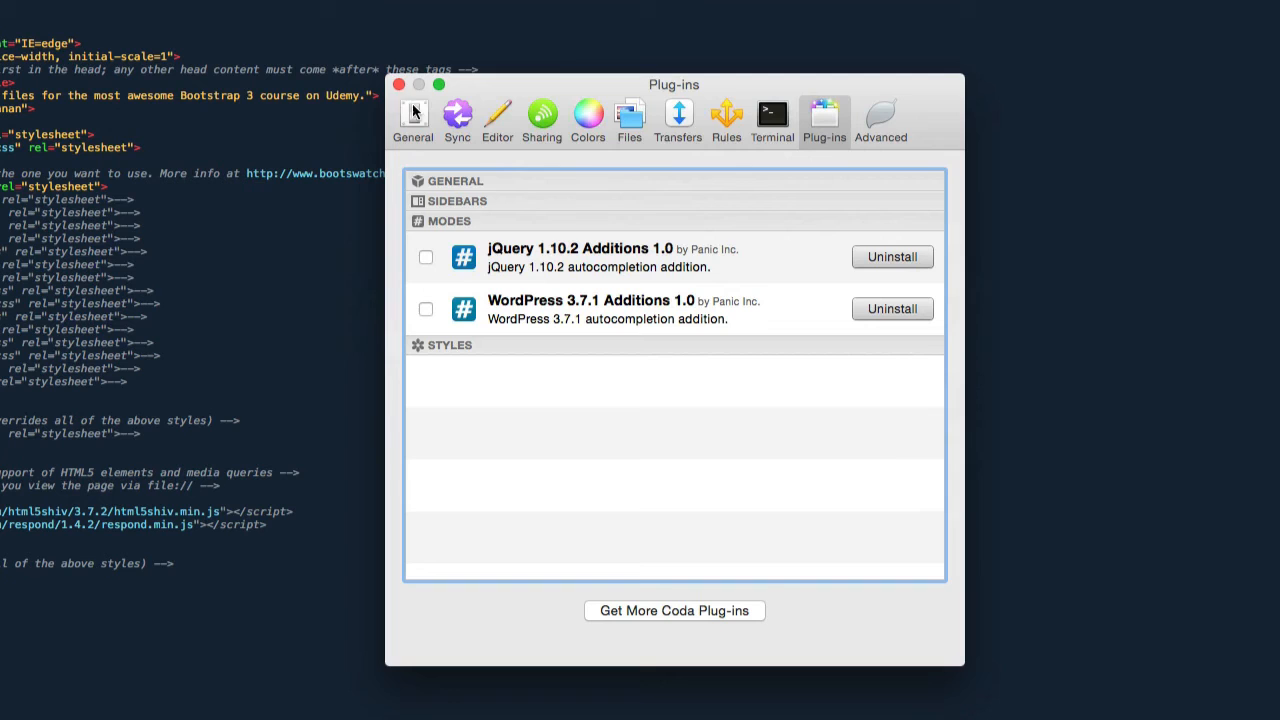
# Close the Preferences window to return to the editor.
pyautogui.click(399, 84)
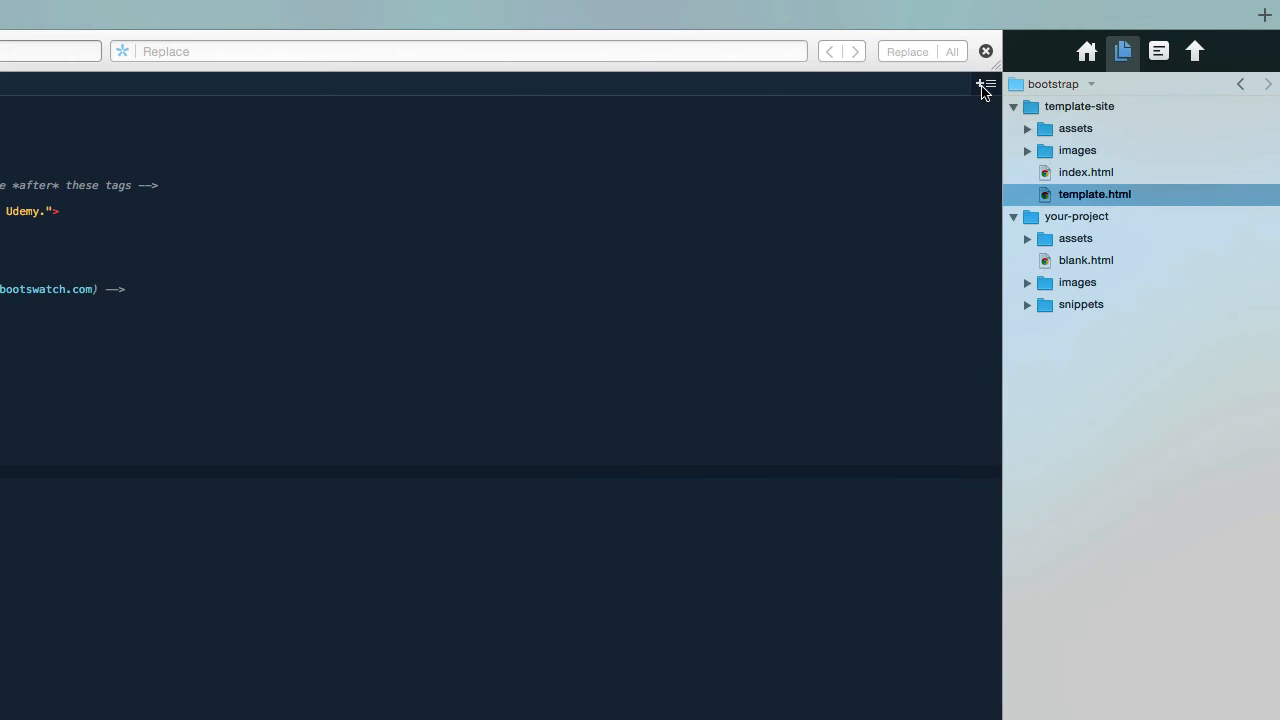
# Split the editor with a Preview pane showing index.html below the code.
pyautogui.click(987, 85)
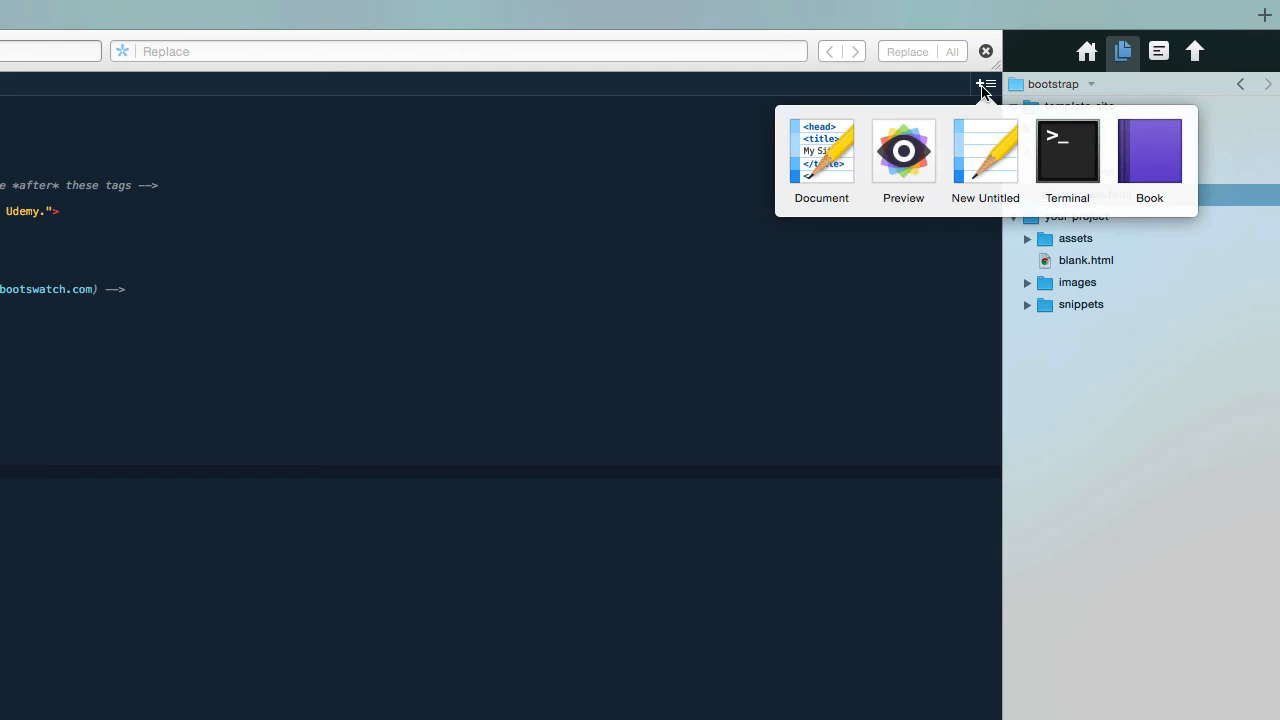
pyautogui.moveTo(895, 178)
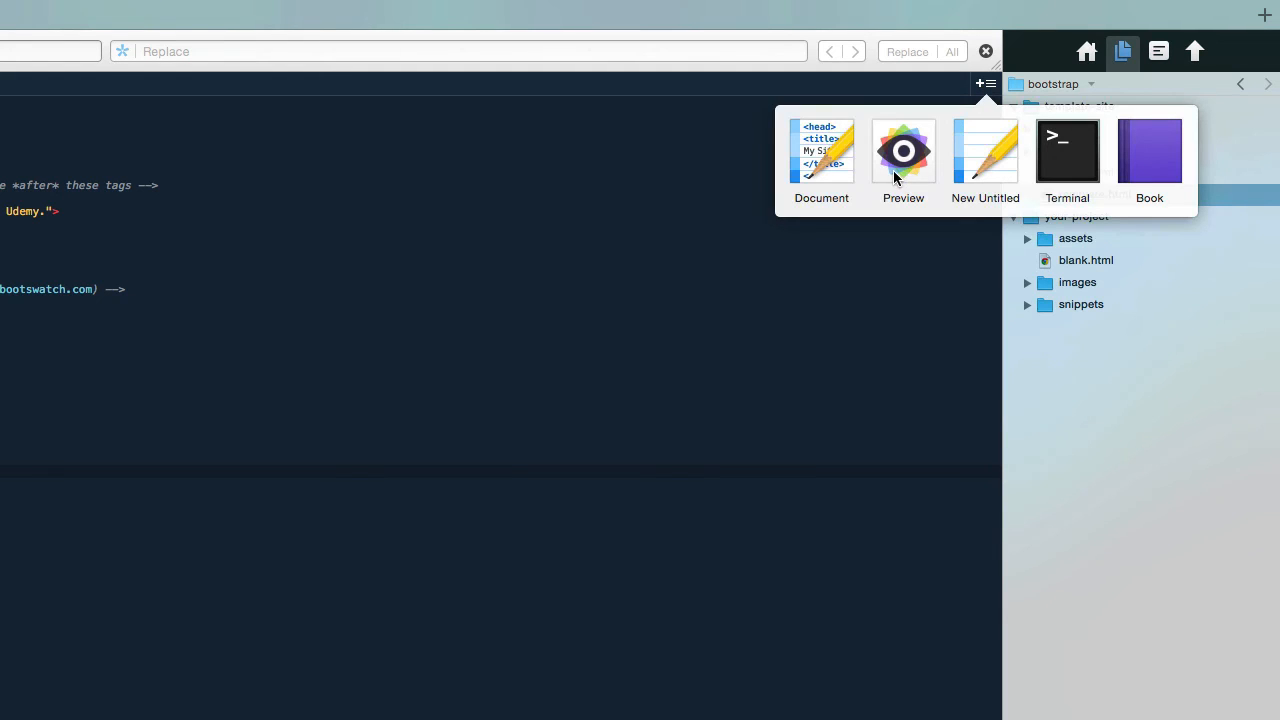
pyautogui.click(902, 151)
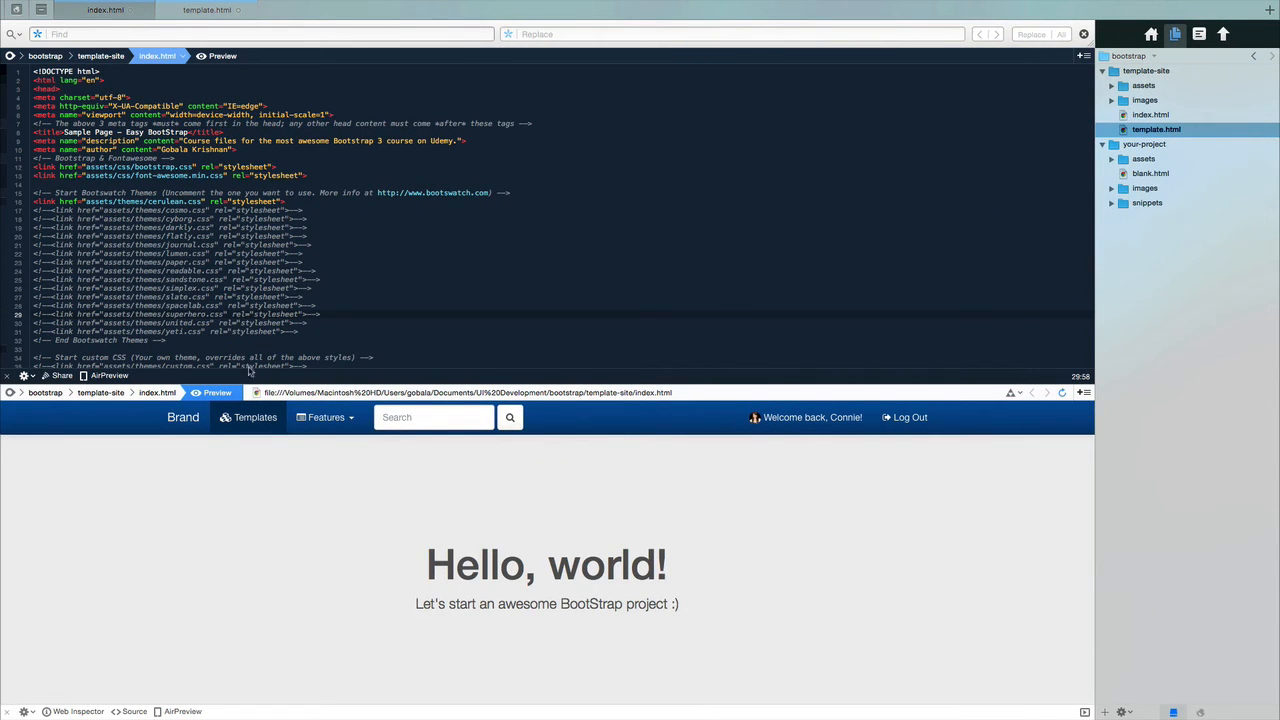
pyautogui.scroll(-3)
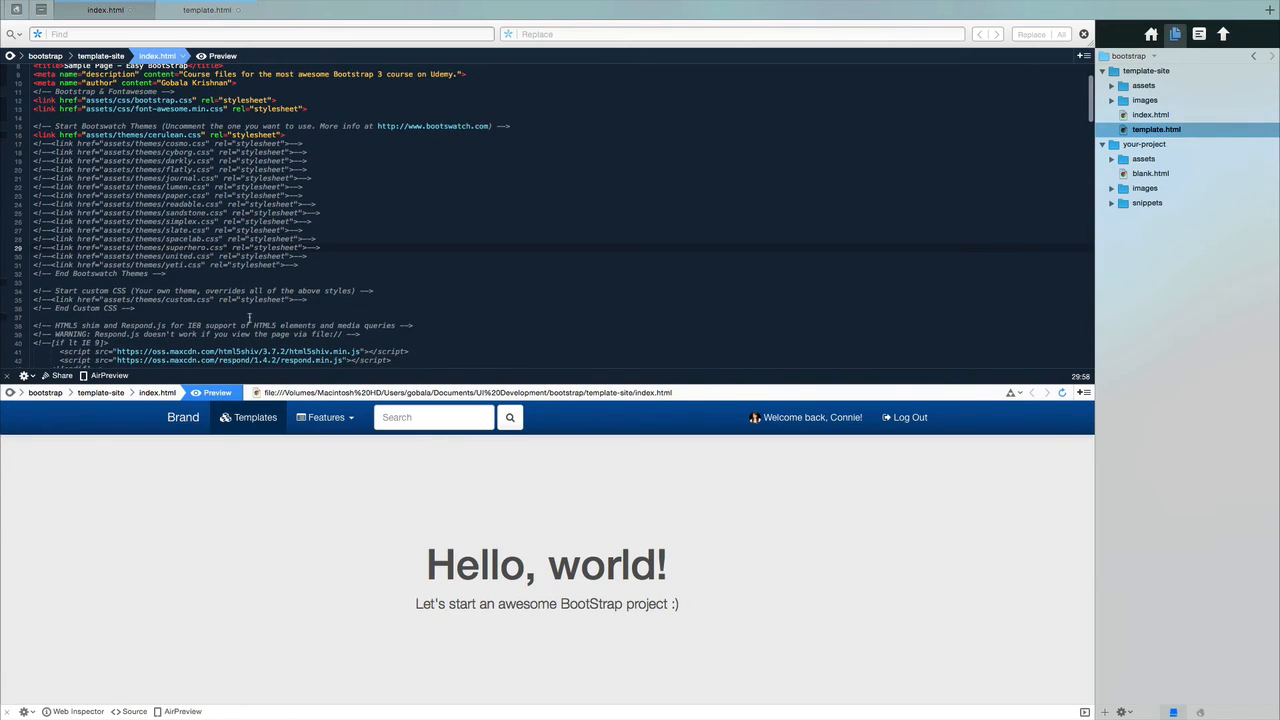
pyautogui.scroll(3)
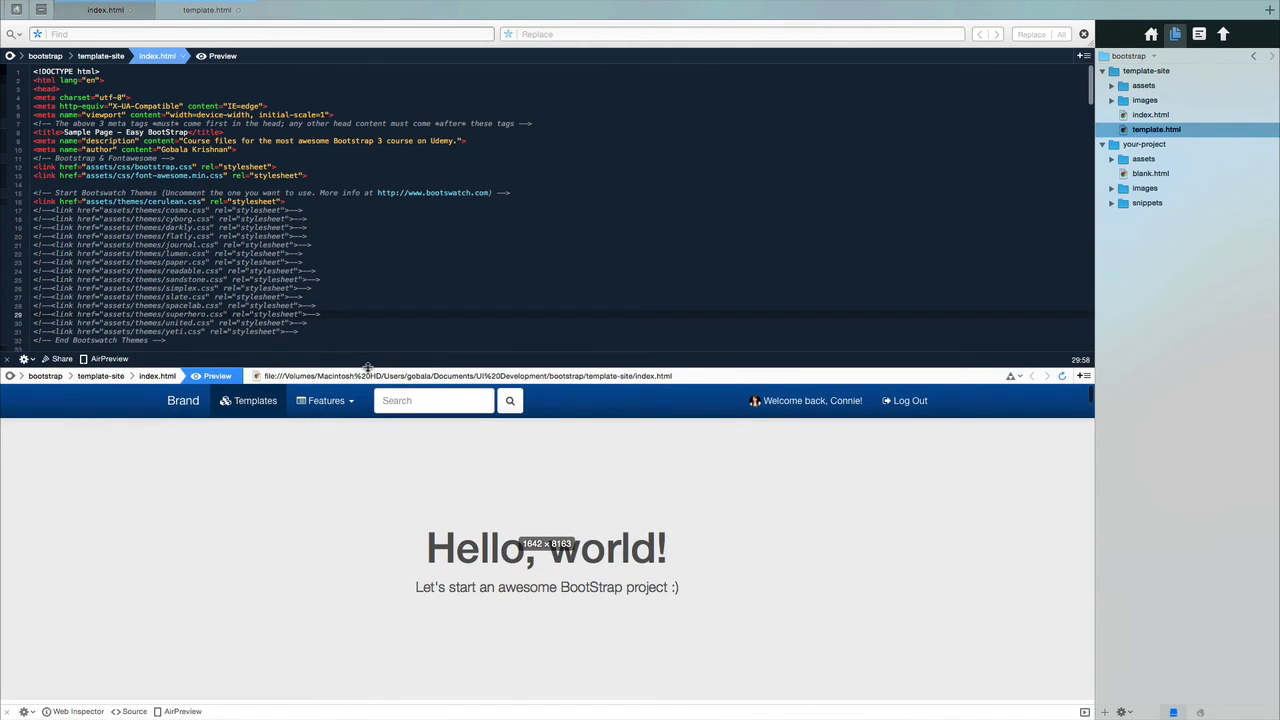
pyautogui.scroll(-3)
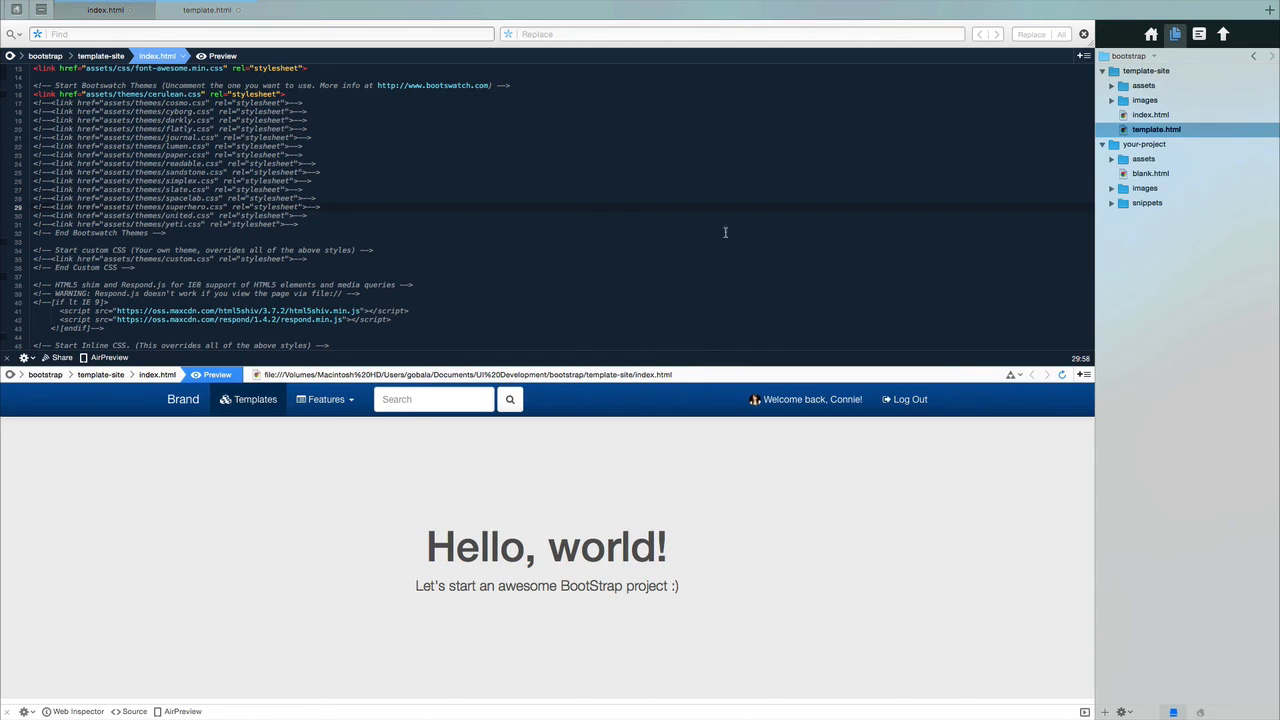
pyautogui.moveTo(453, 367)
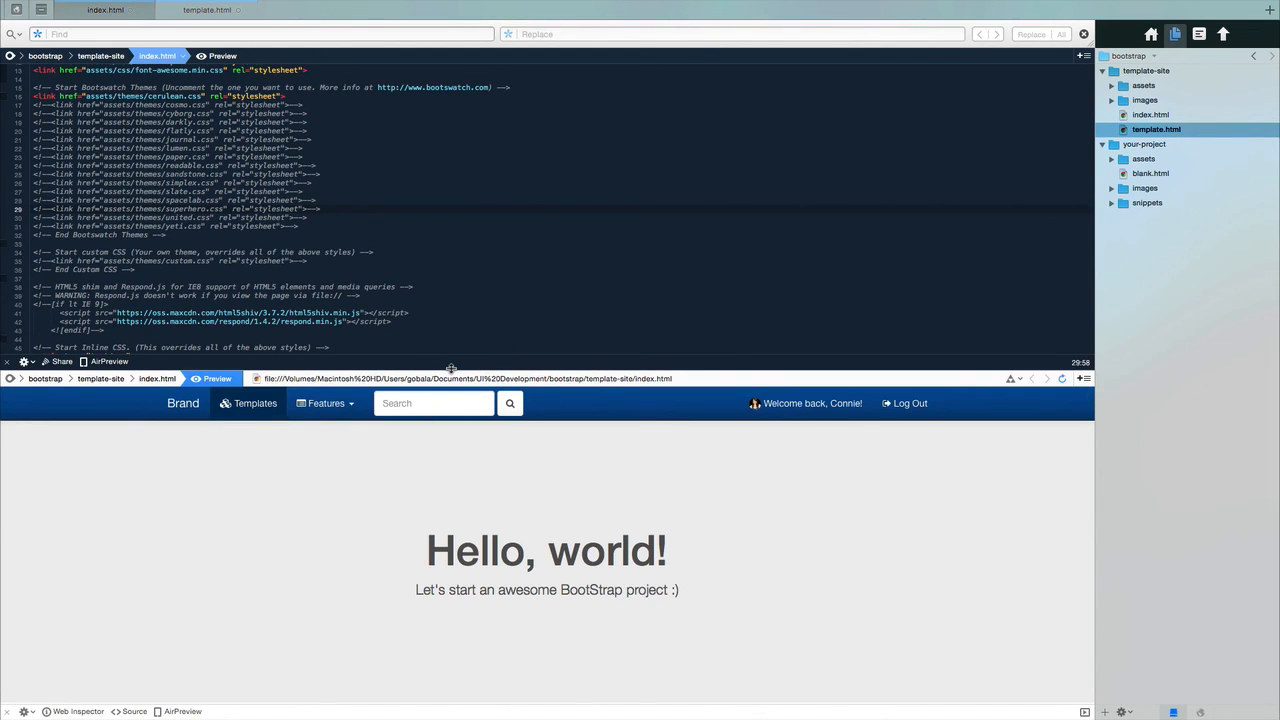
pyautogui.scroll(3)
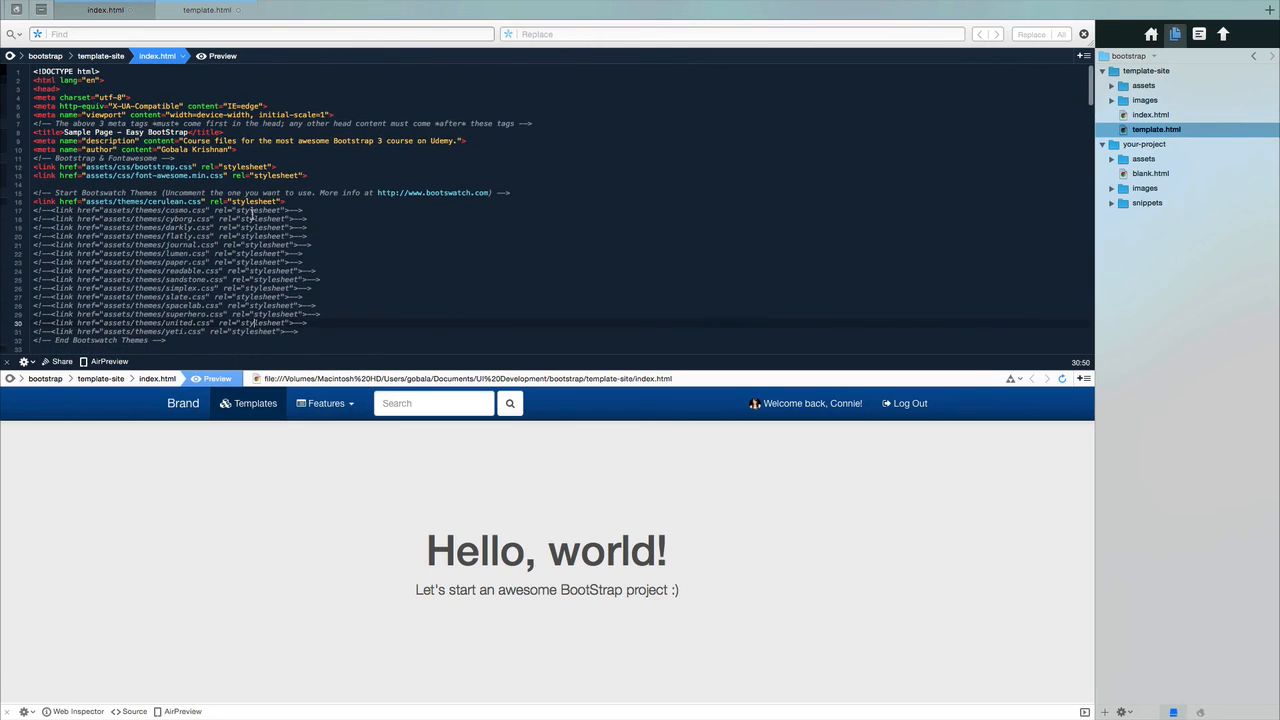